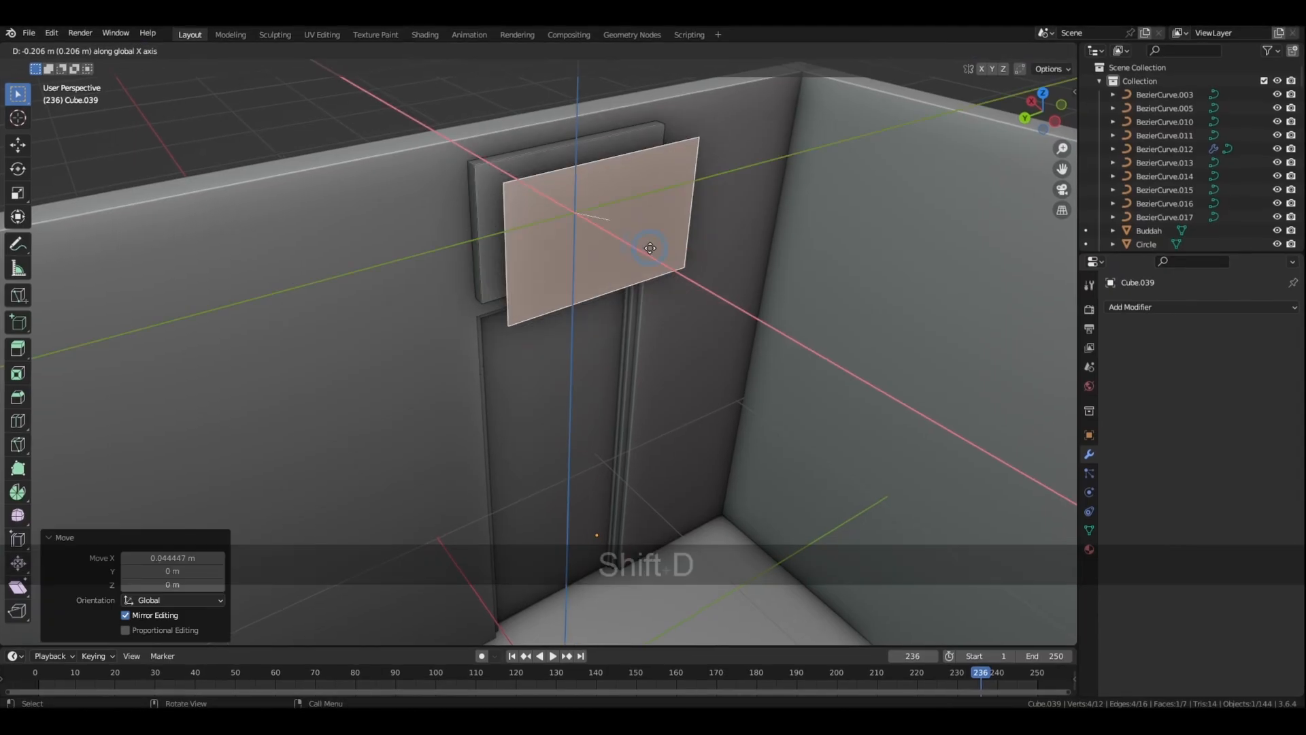
Step: Duplicate the sign panel, colour the box, and convert the ON AIR text to mesh
key("g")
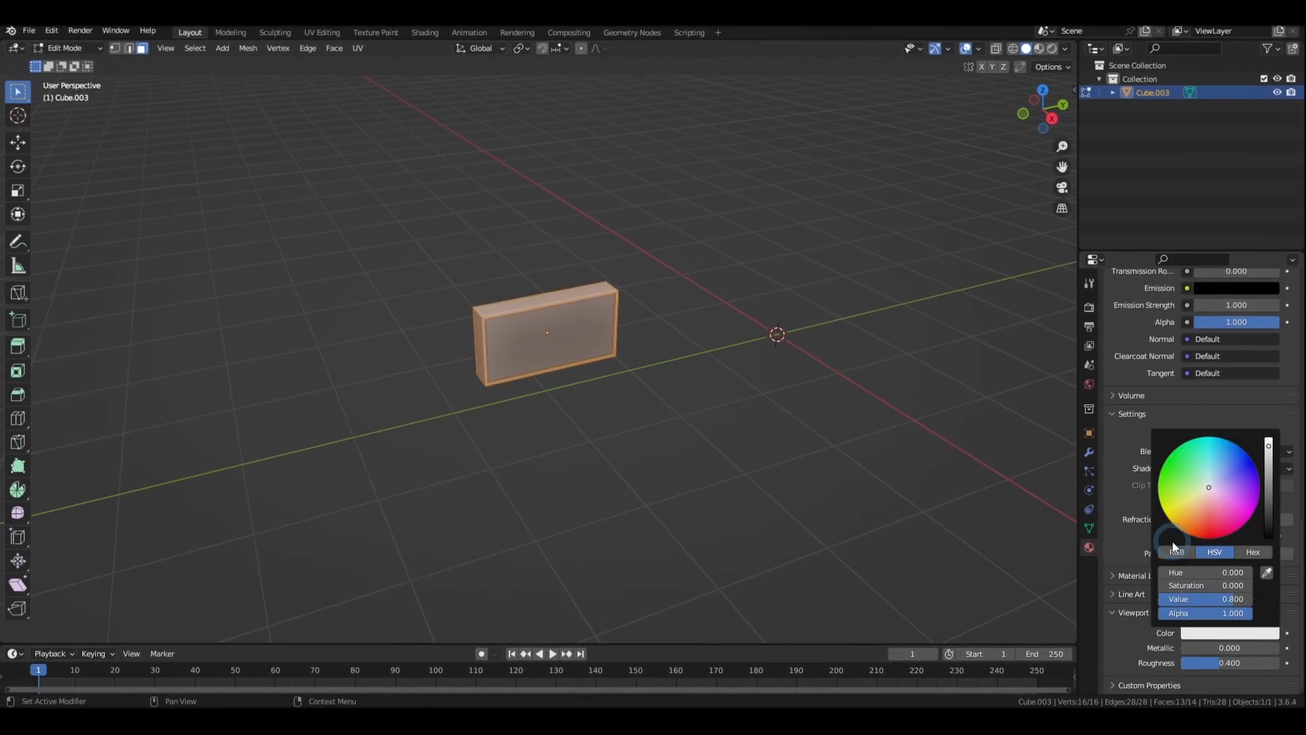
left_click(838, 442)
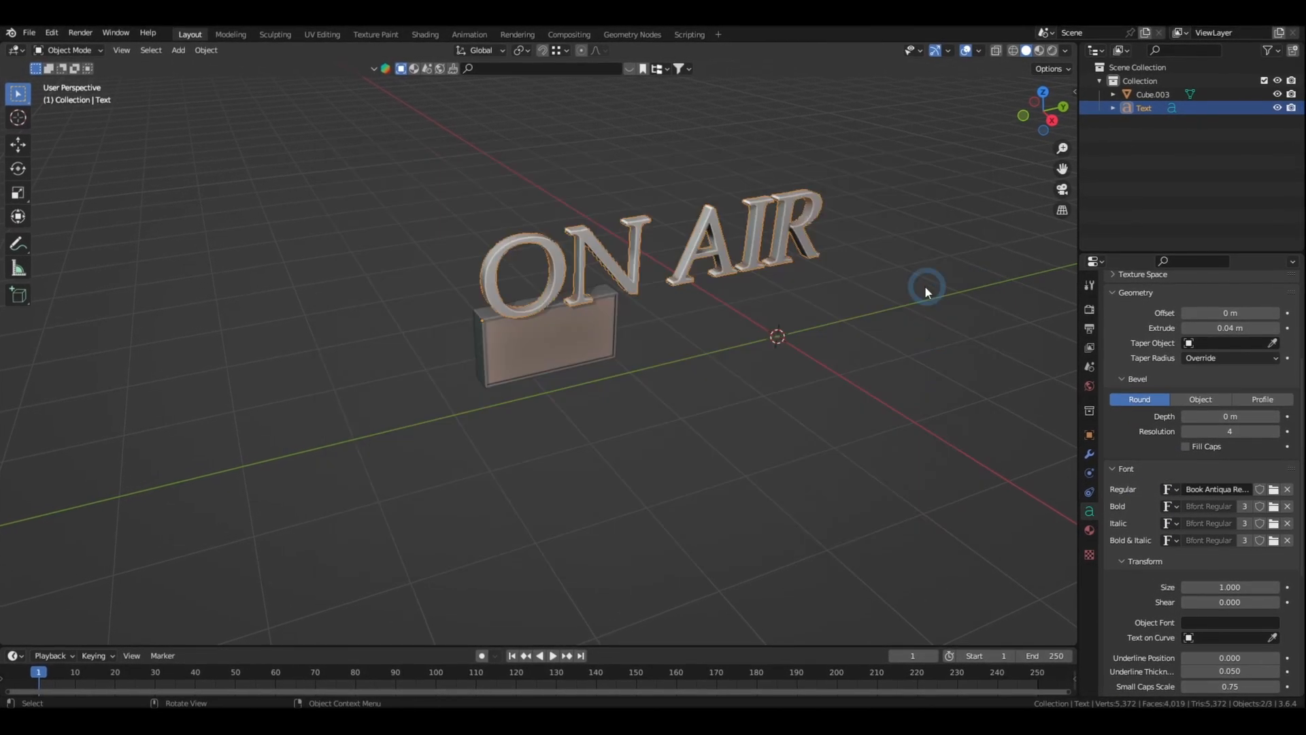
key("g")
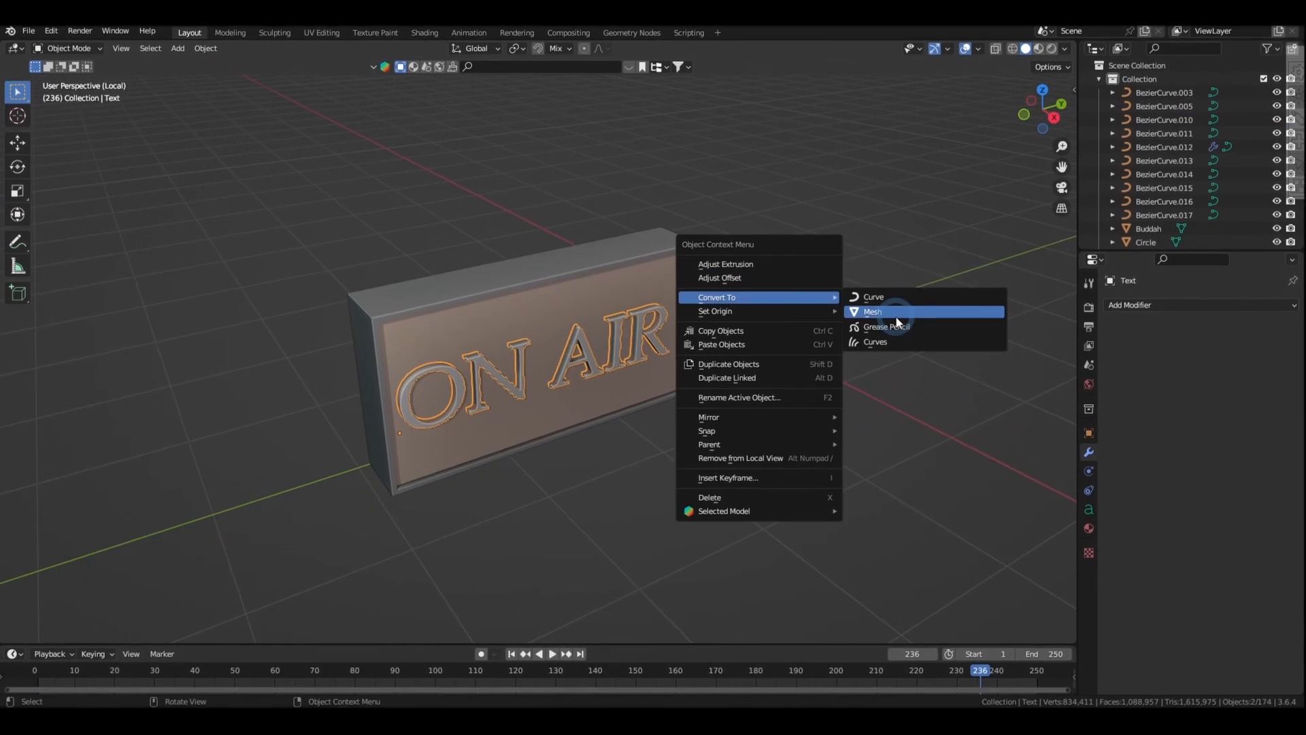
left_click(872, 311)
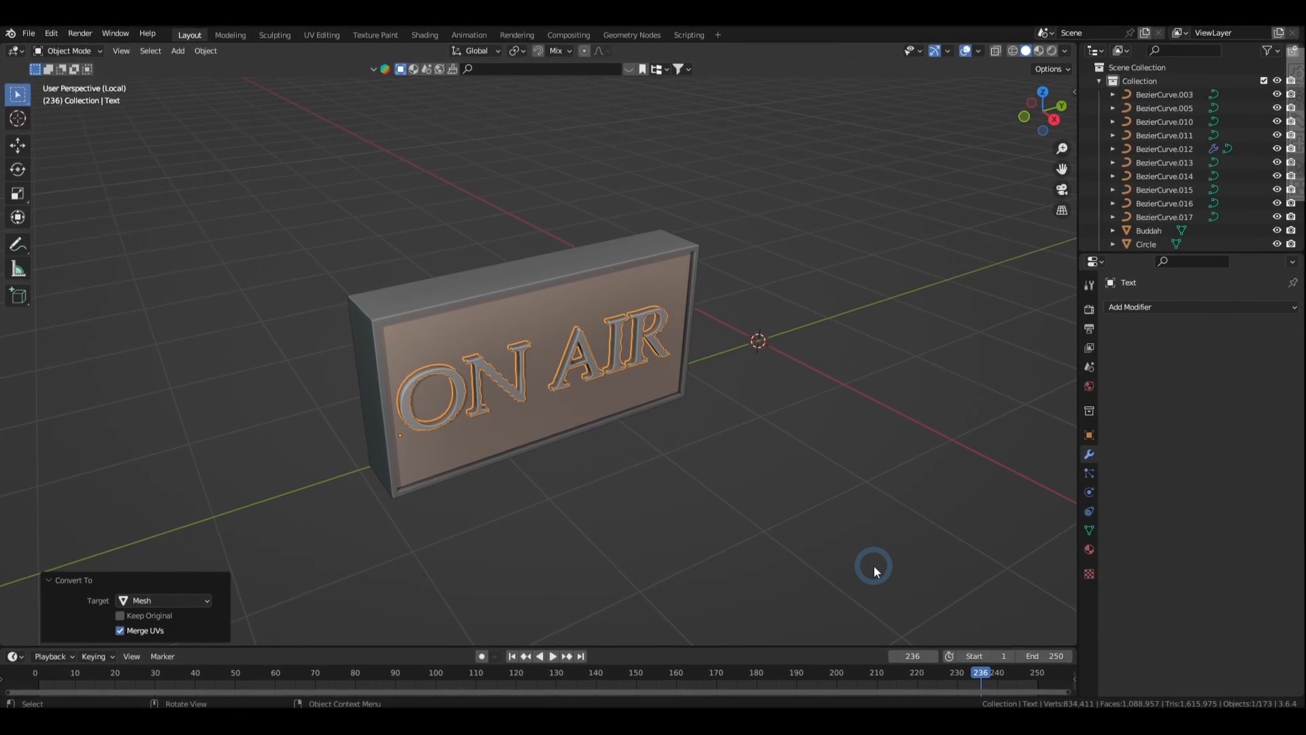
Step: In the Sculpting workspace, stroke creases and wrinkles across the flat fabric panel
left_click(275, 33)
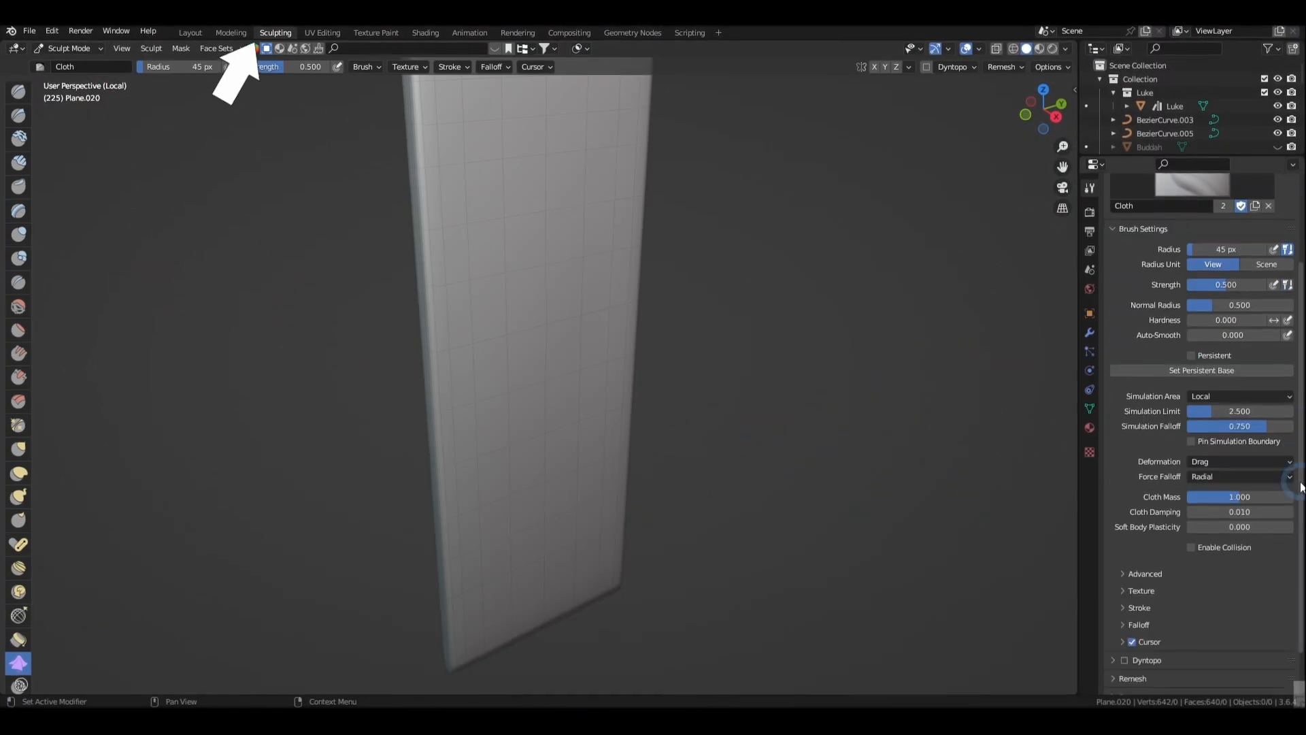
key("ctrl+z")
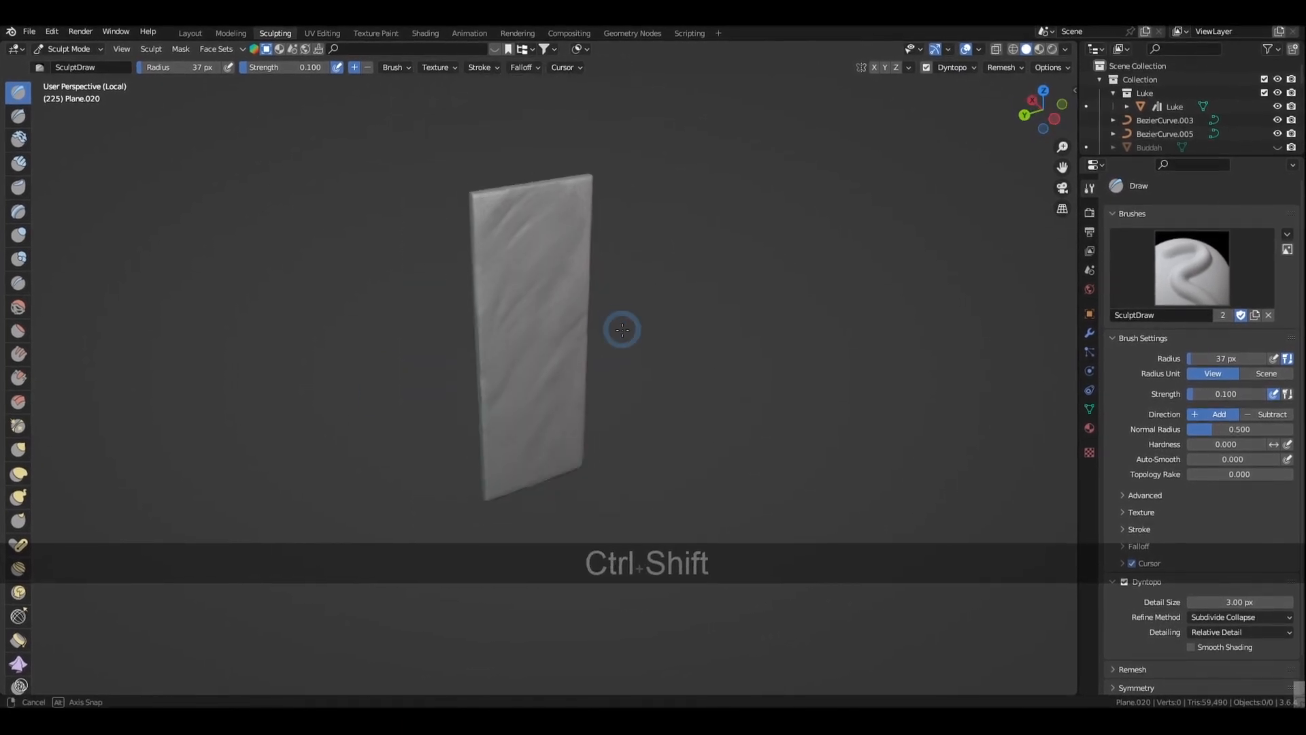
left_click(18, 665)
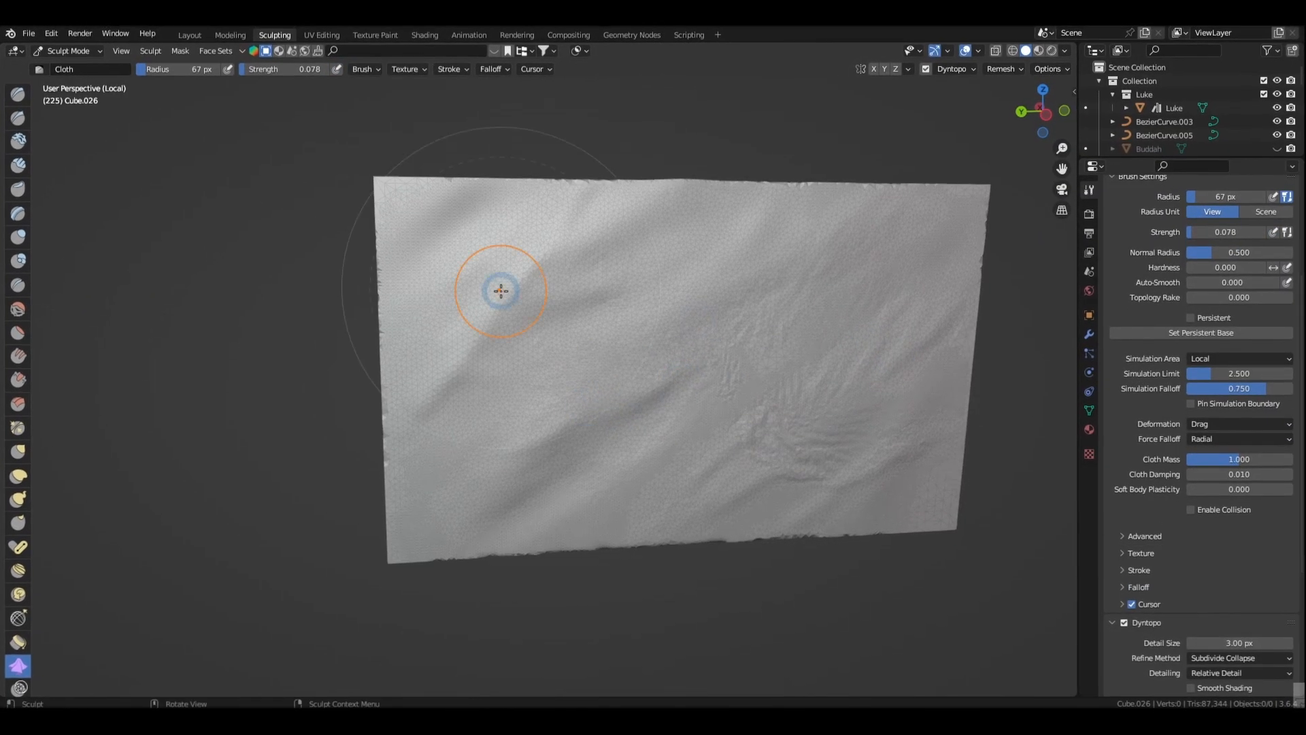
Step: Place the 3D cursor on the selected vertices of the podcast logo sign
left_click(189, 33)
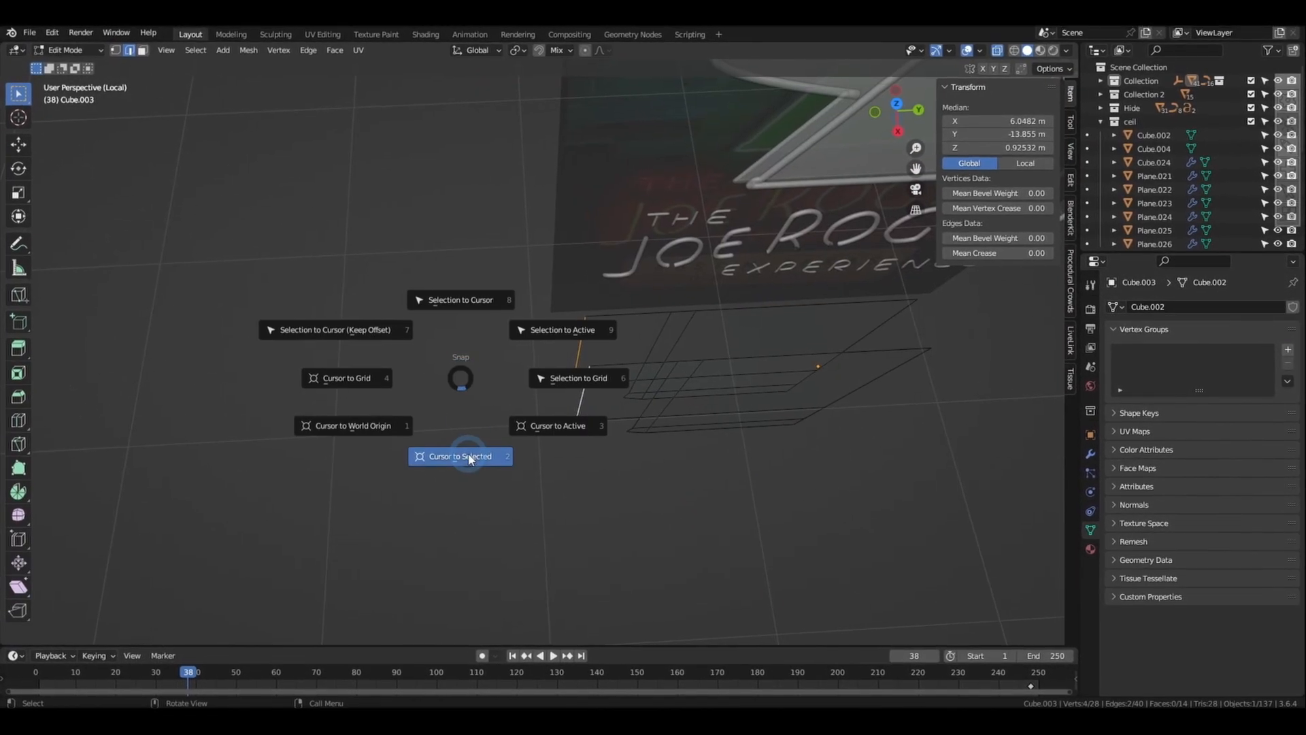
Step: Snap the 3D cursor to the selection and select a letter-board piece to duplicate
left_click(459, 456)
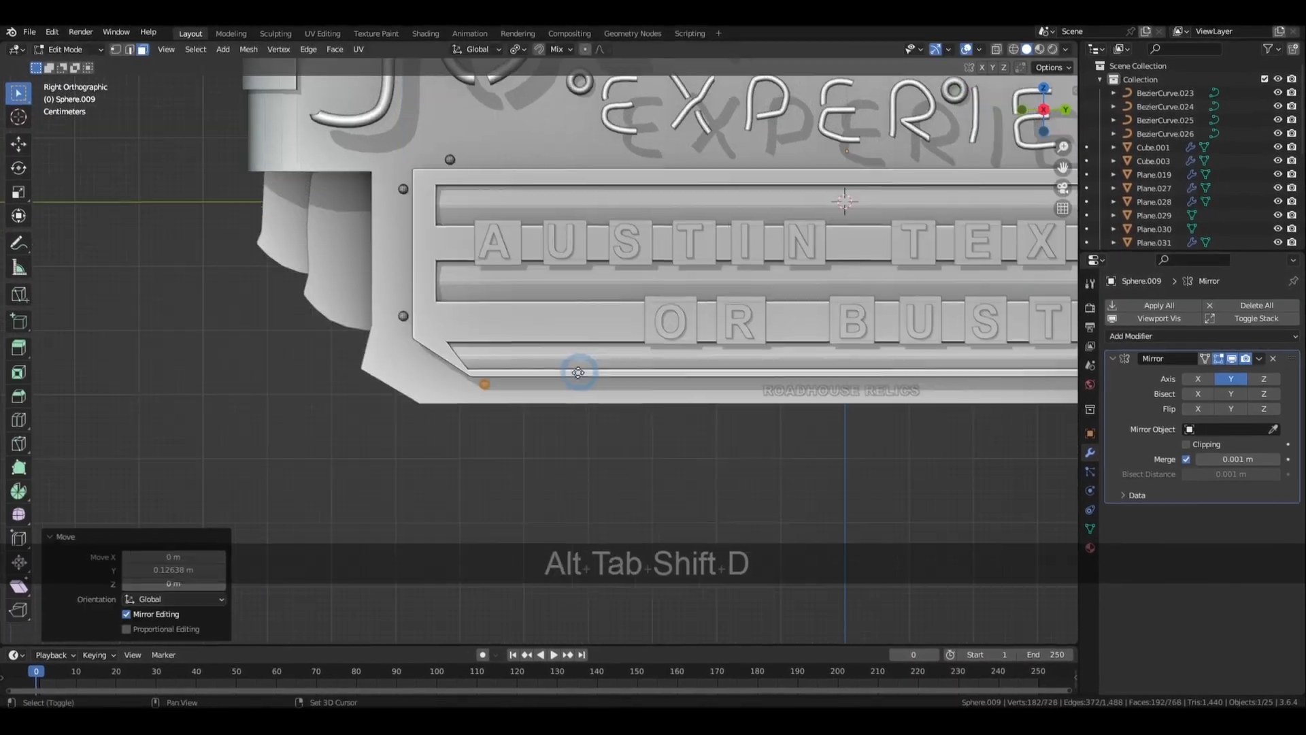
left_click(323, 34)
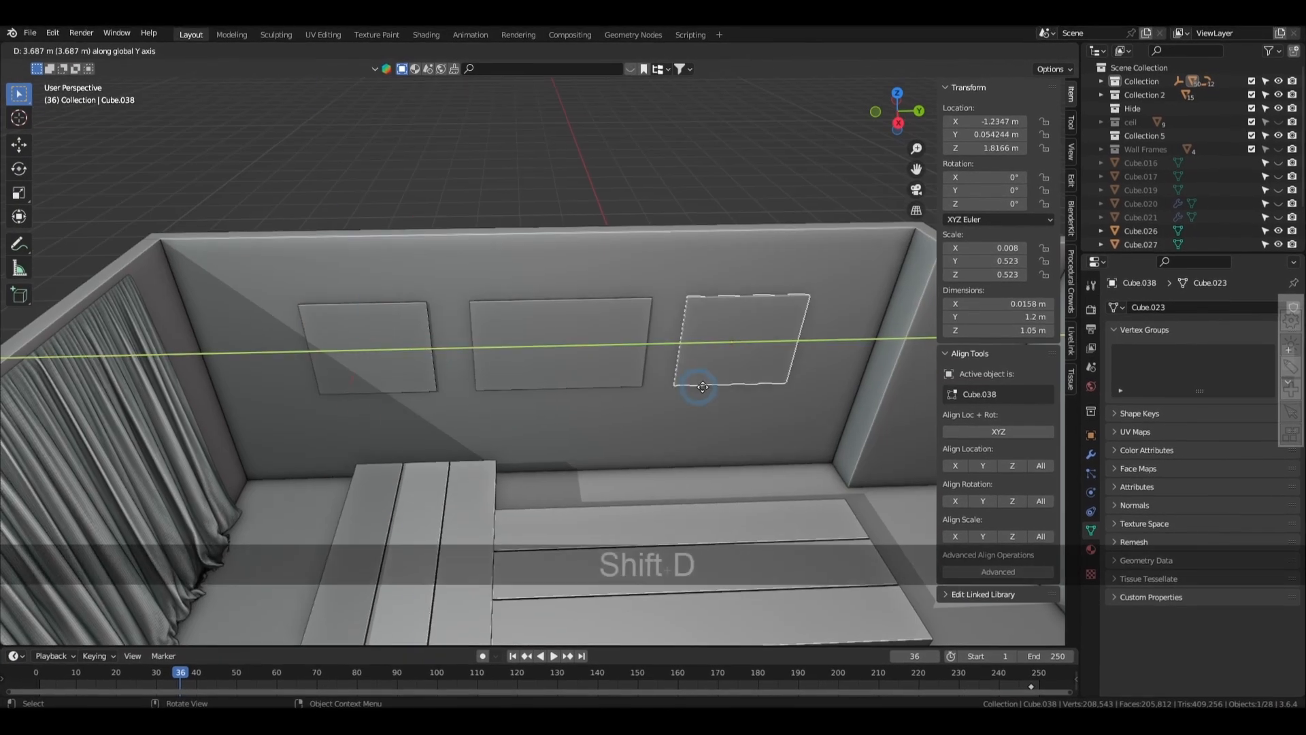
Step: Place the duplicated frame along the studio wall and remove an unwanted object
left_click(322, 34)
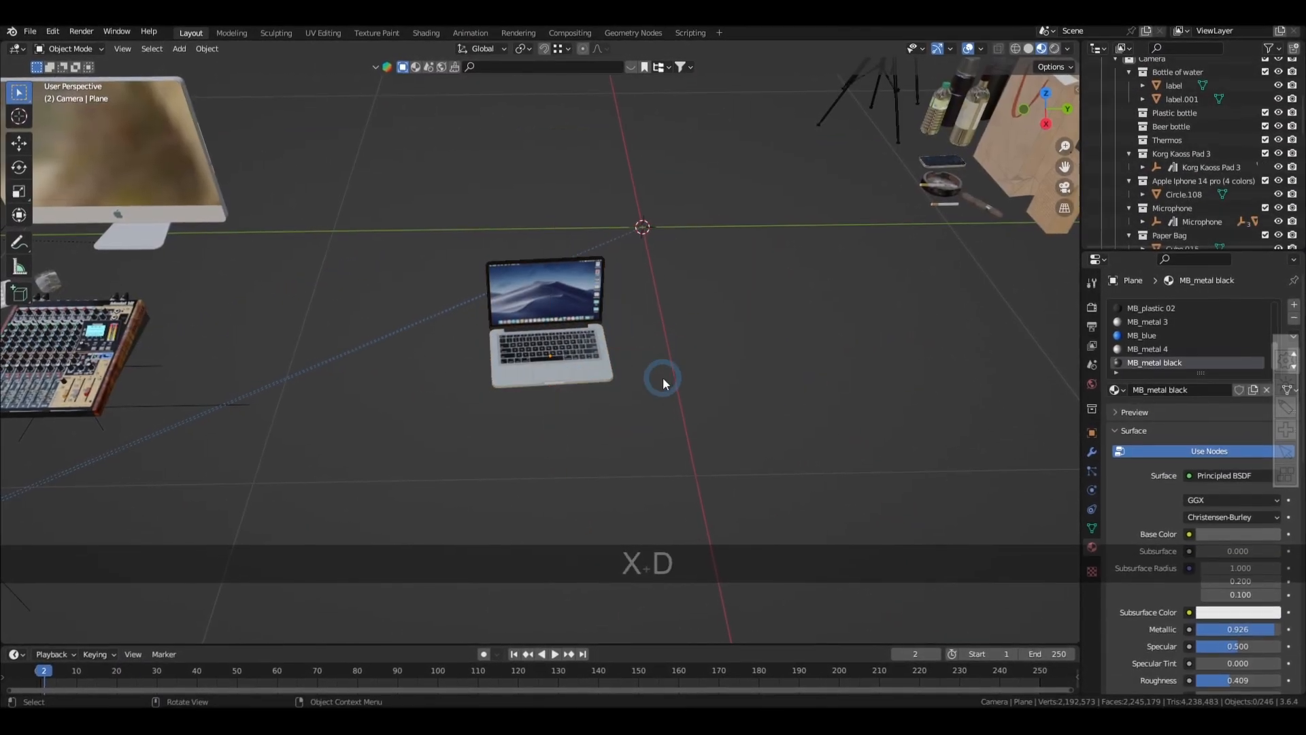
key("Alt+P")
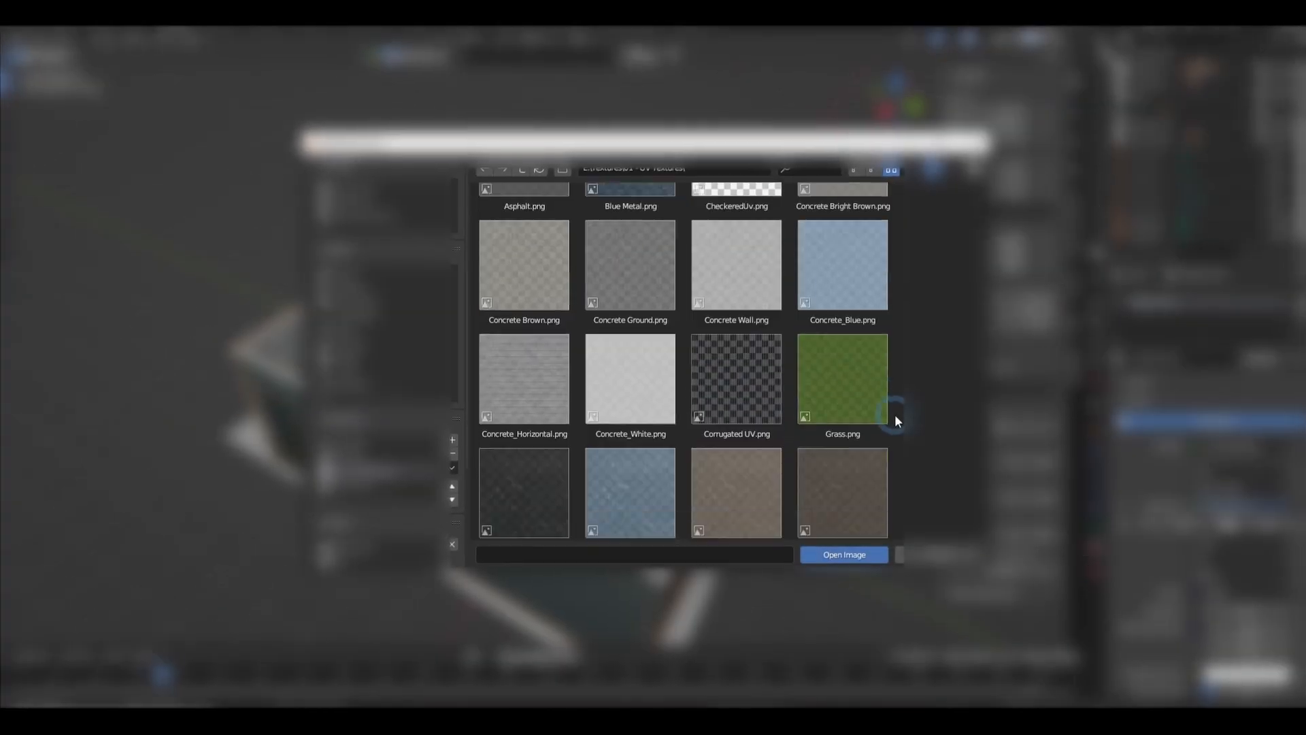
Step: Load an image texture onto the curtains, link the material, and Smart UV unwrap them
left_click(842, 553)
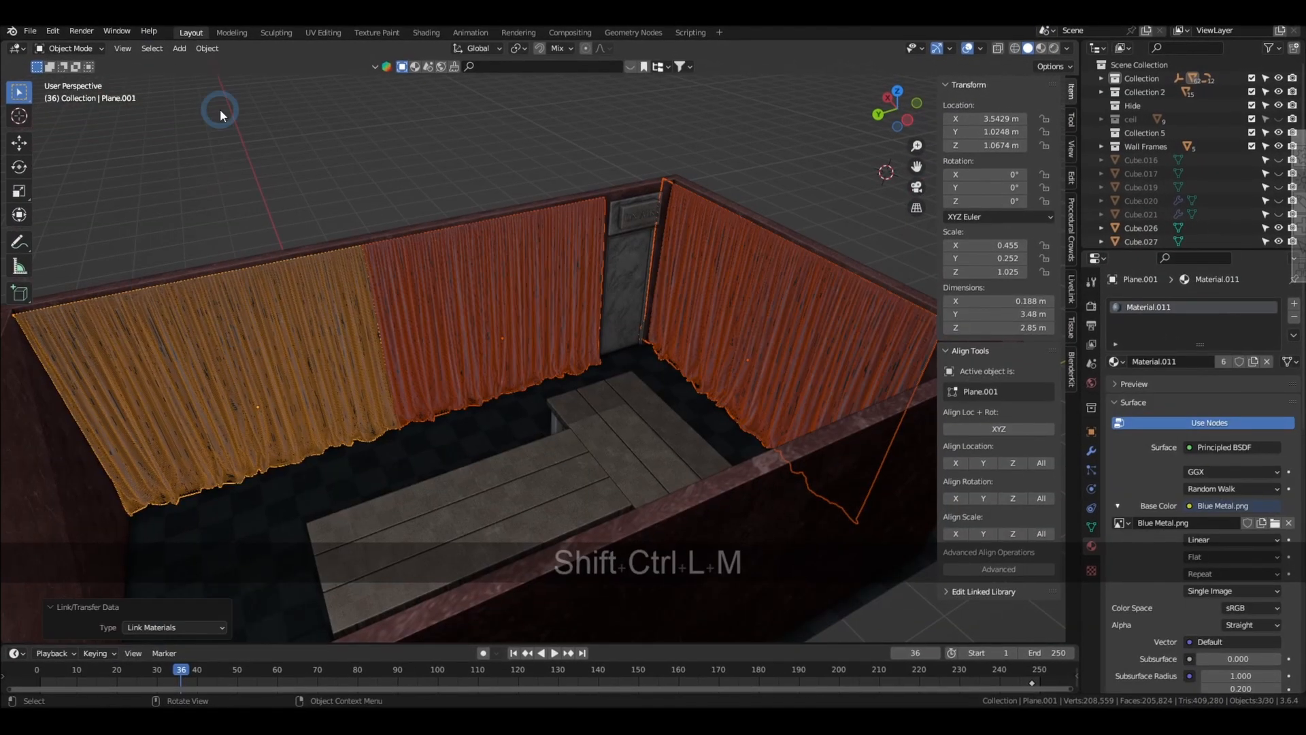
key("Tab")
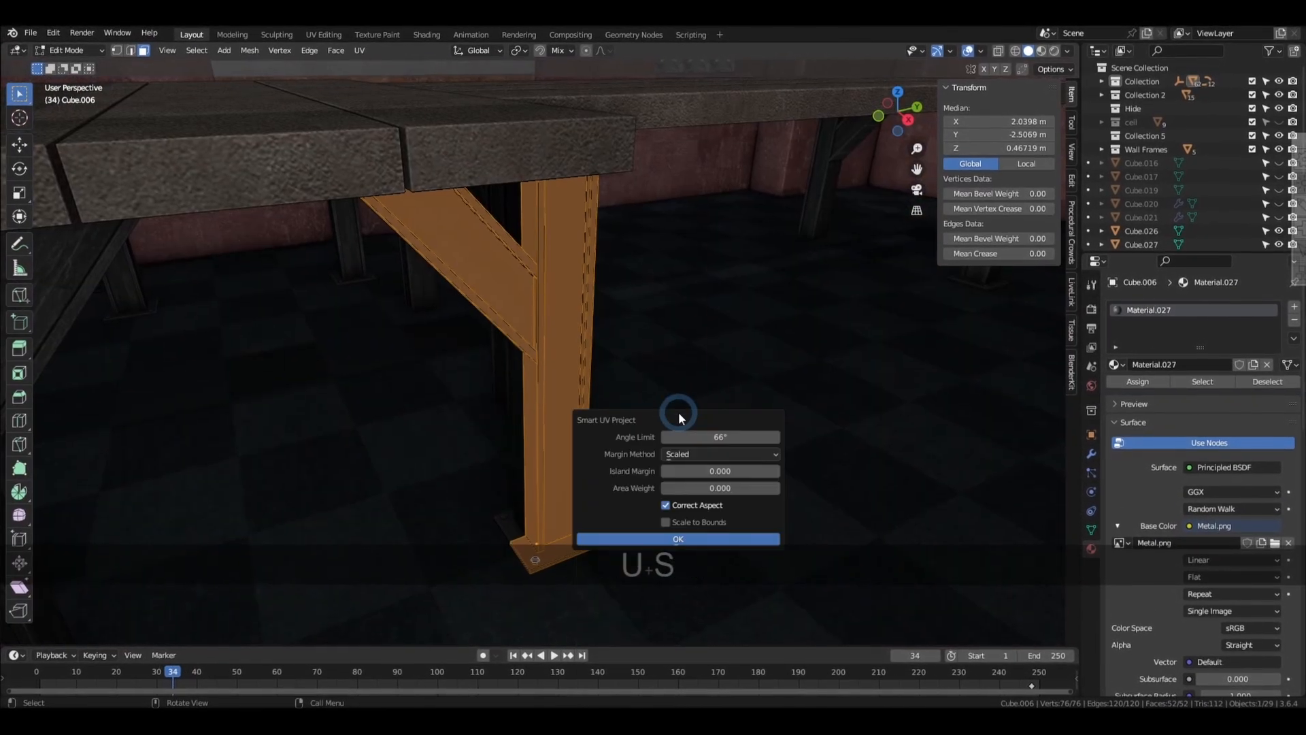
left_click(323, 32)
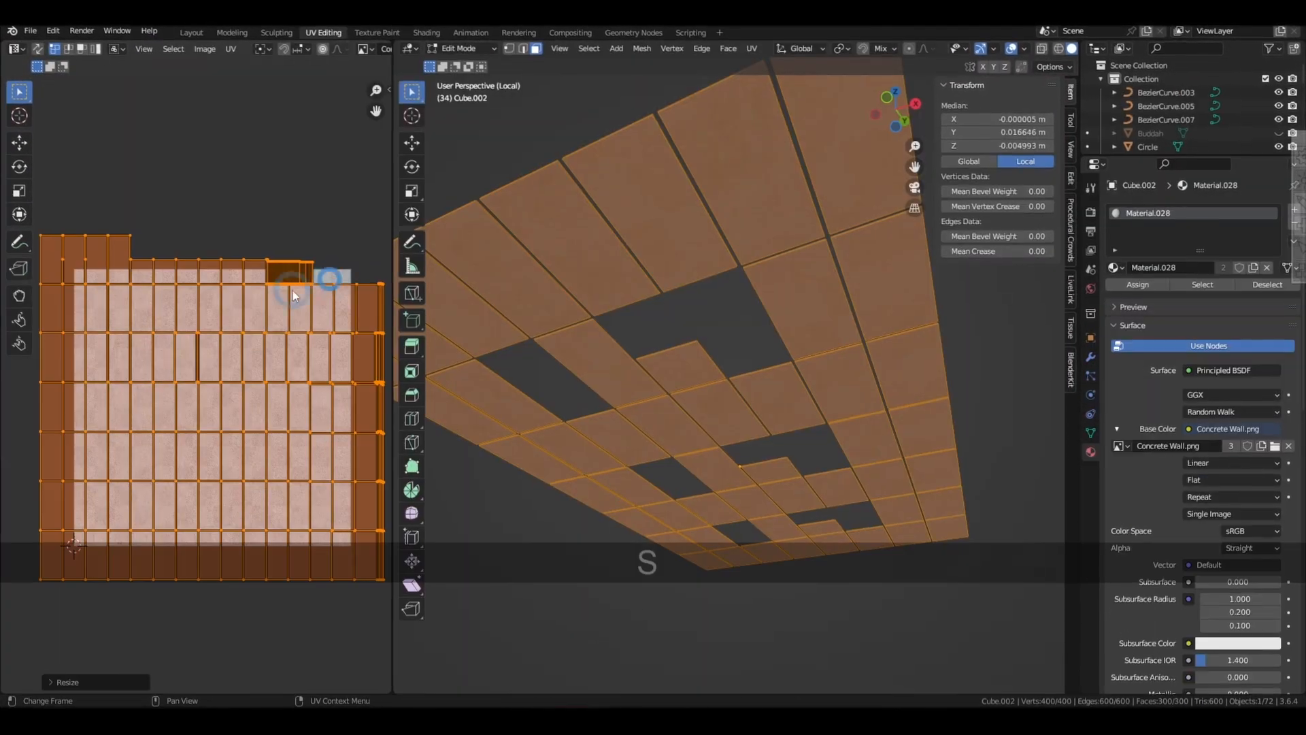
left_click(191, 32)
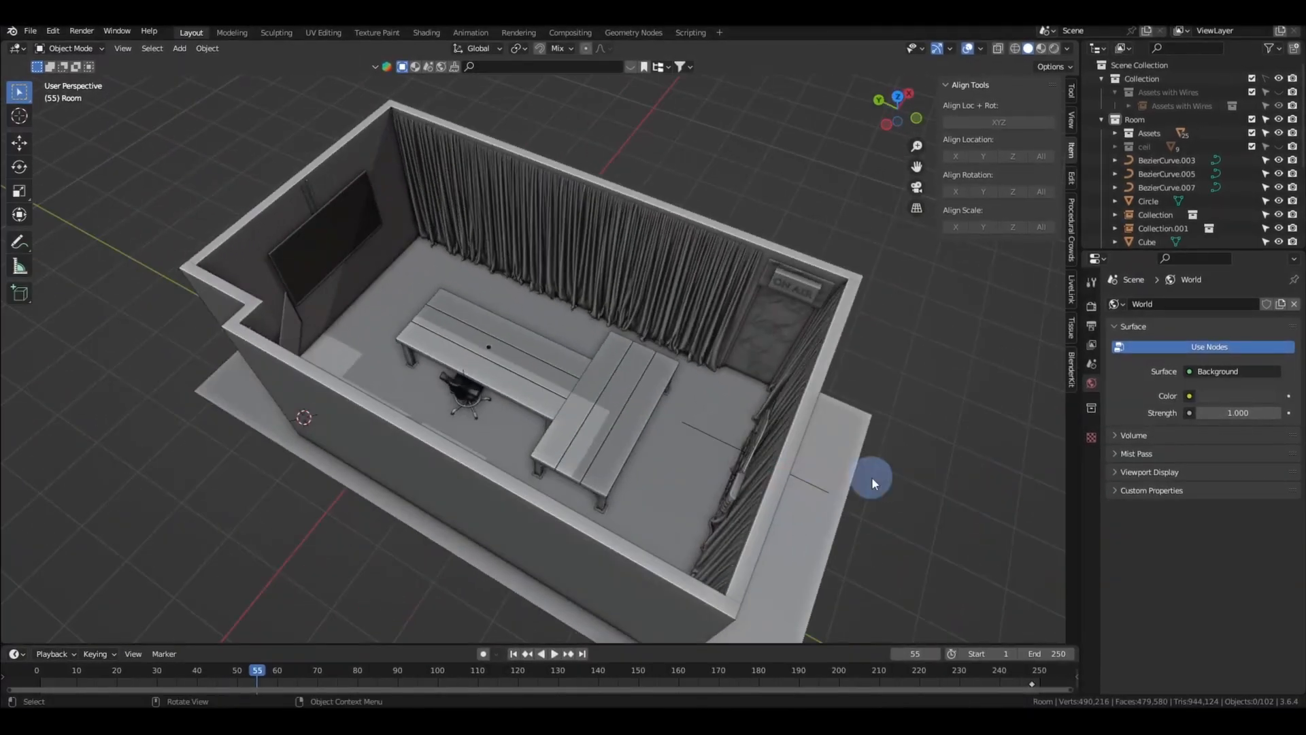
left_click_drag(872, 483, 835, 312)
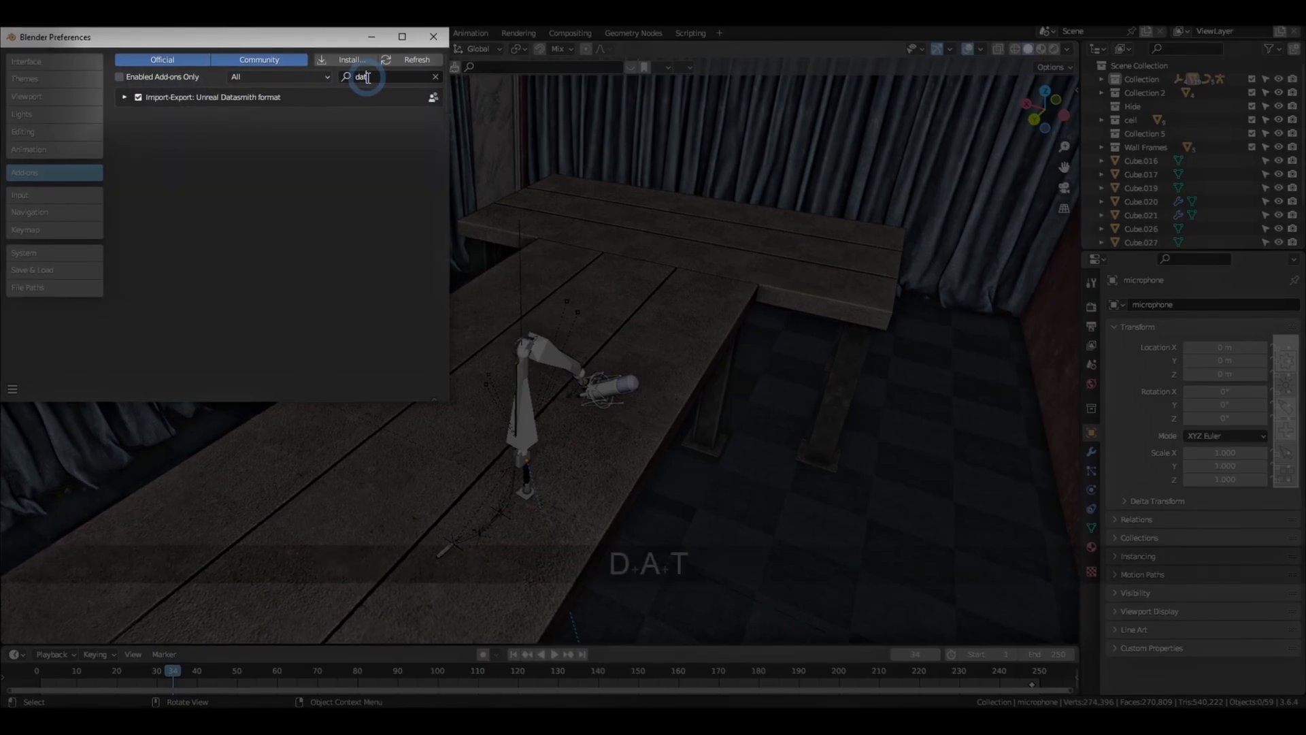
Step: Search the add-ons for the Import-Export: Unreal Datasmith format add-on
type("a")
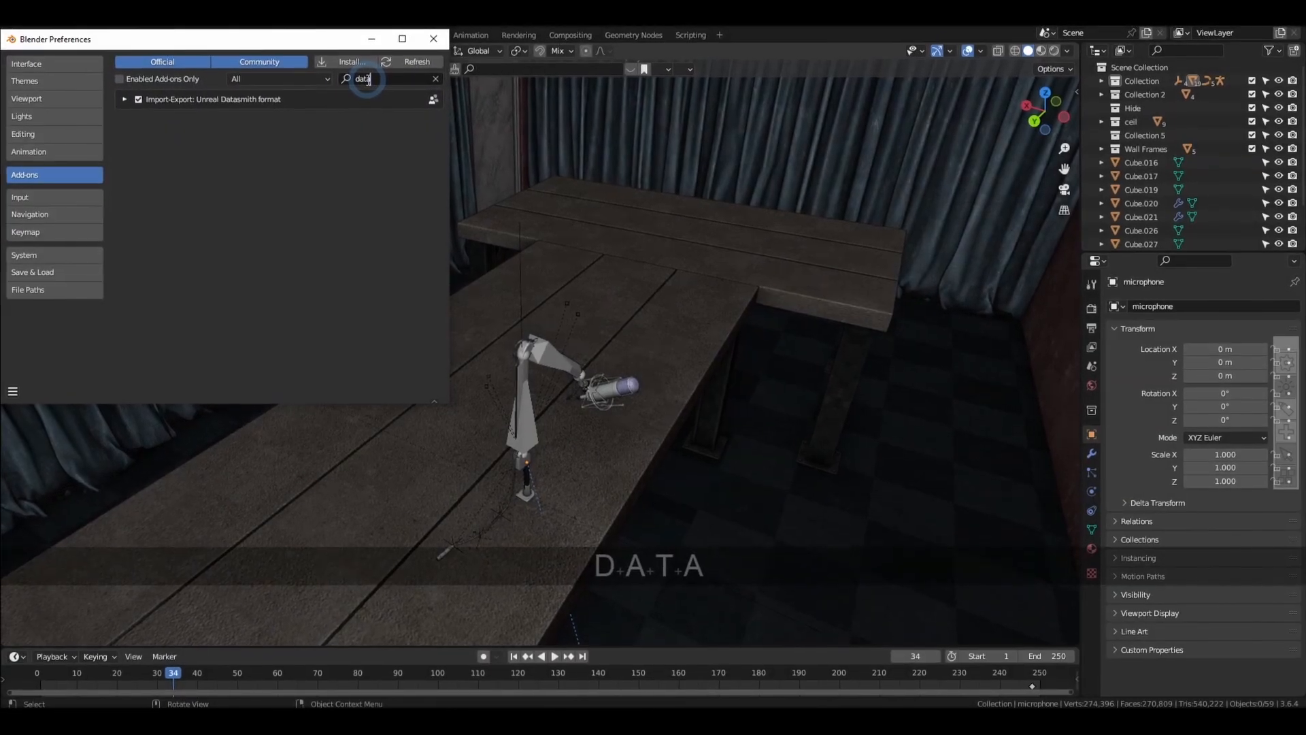
left_click(806, 223)
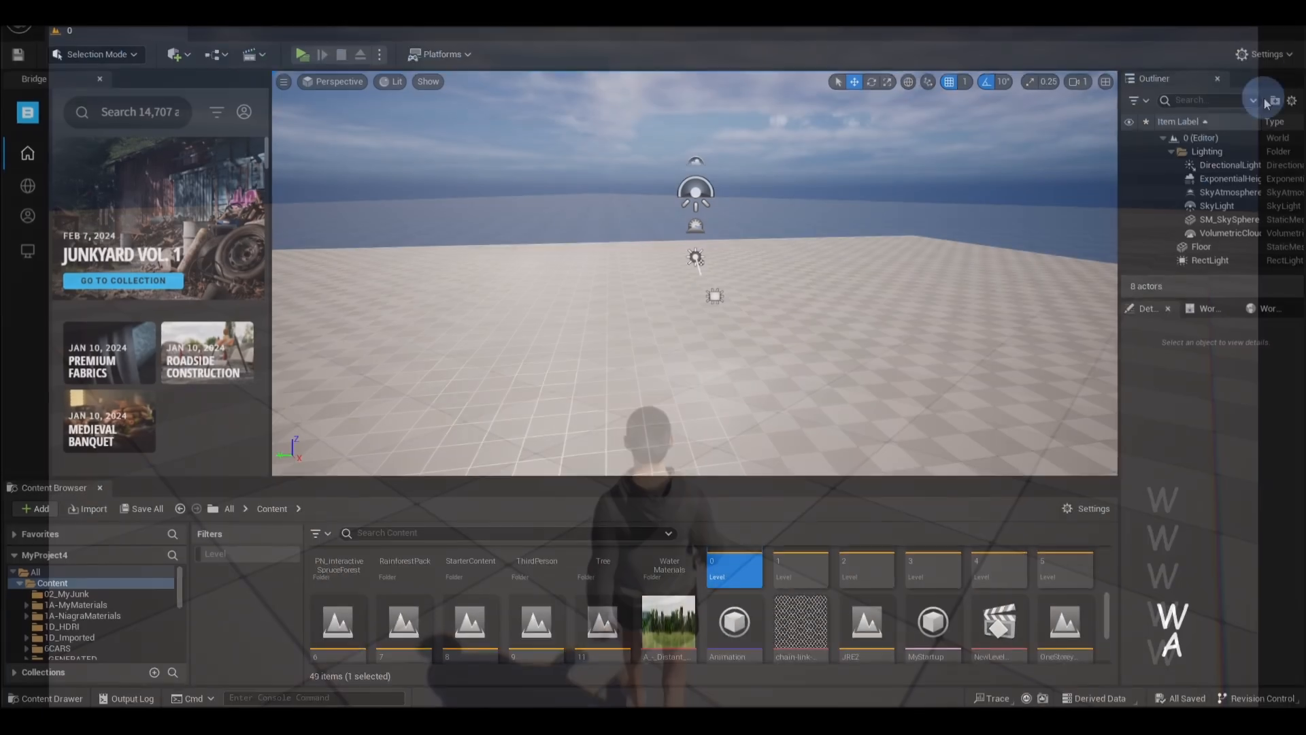
Step: Create an Open World level and import the JRE_Studio Datasmith file via Quick Add
type("datasmith")
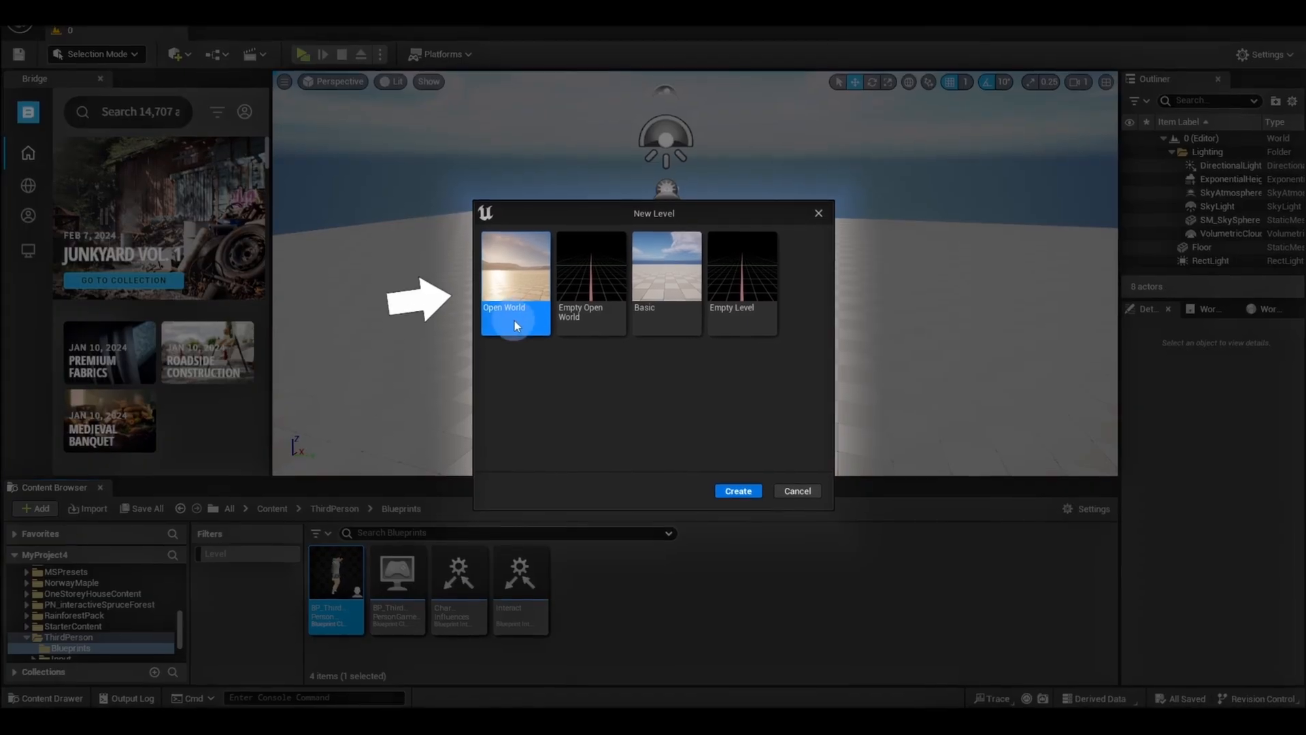
left_click(736, 491)
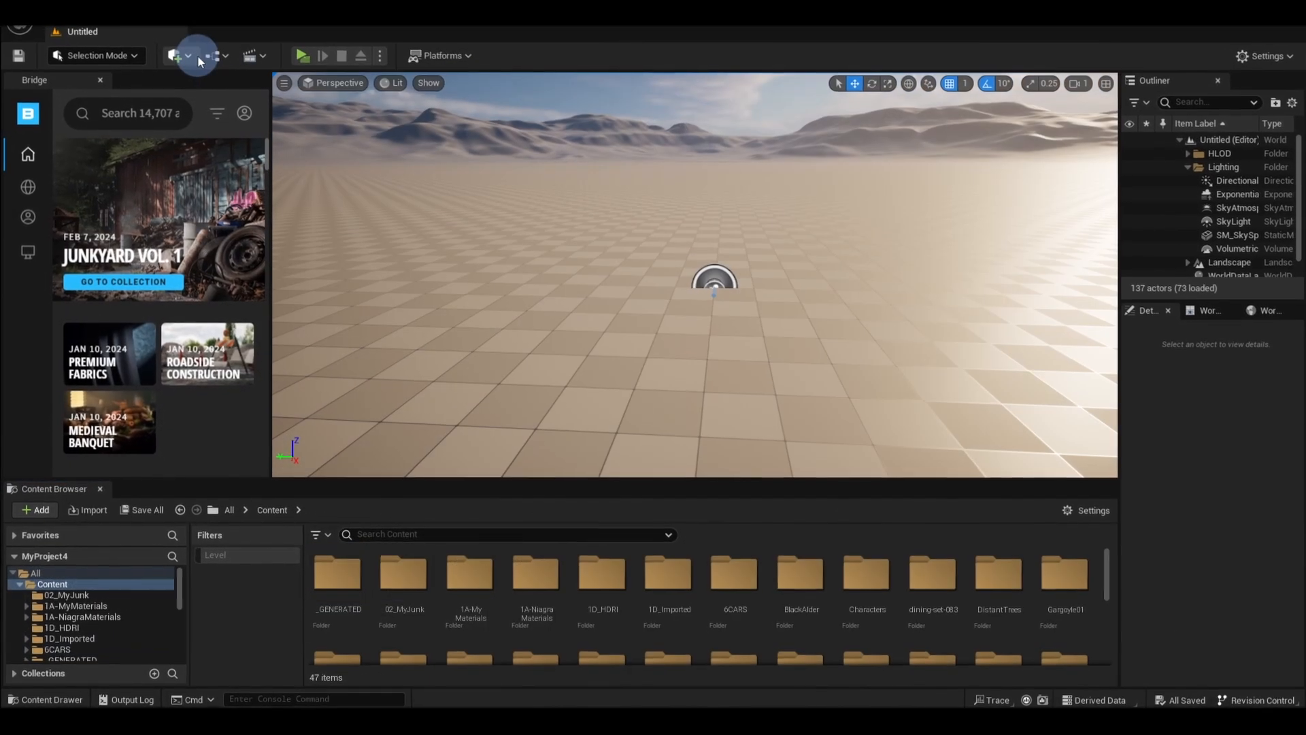
left_click(175, 55)
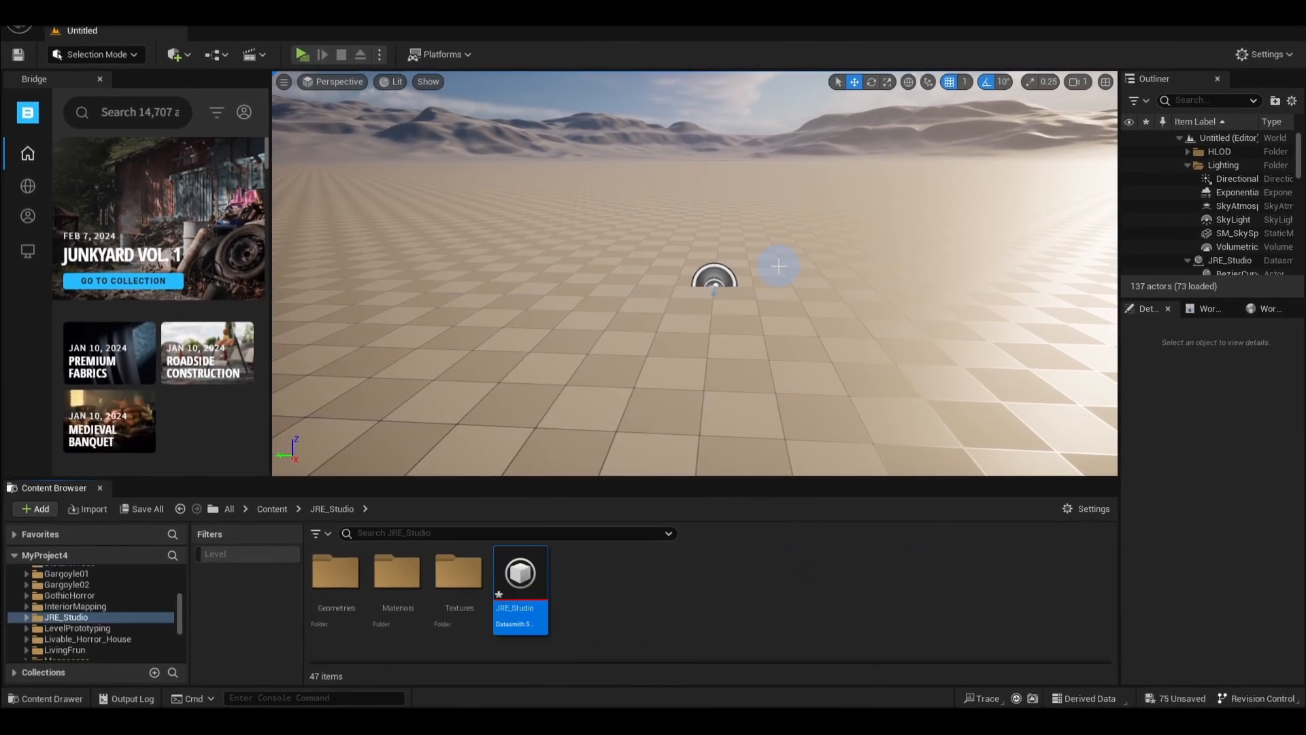
left_click(305, 55)
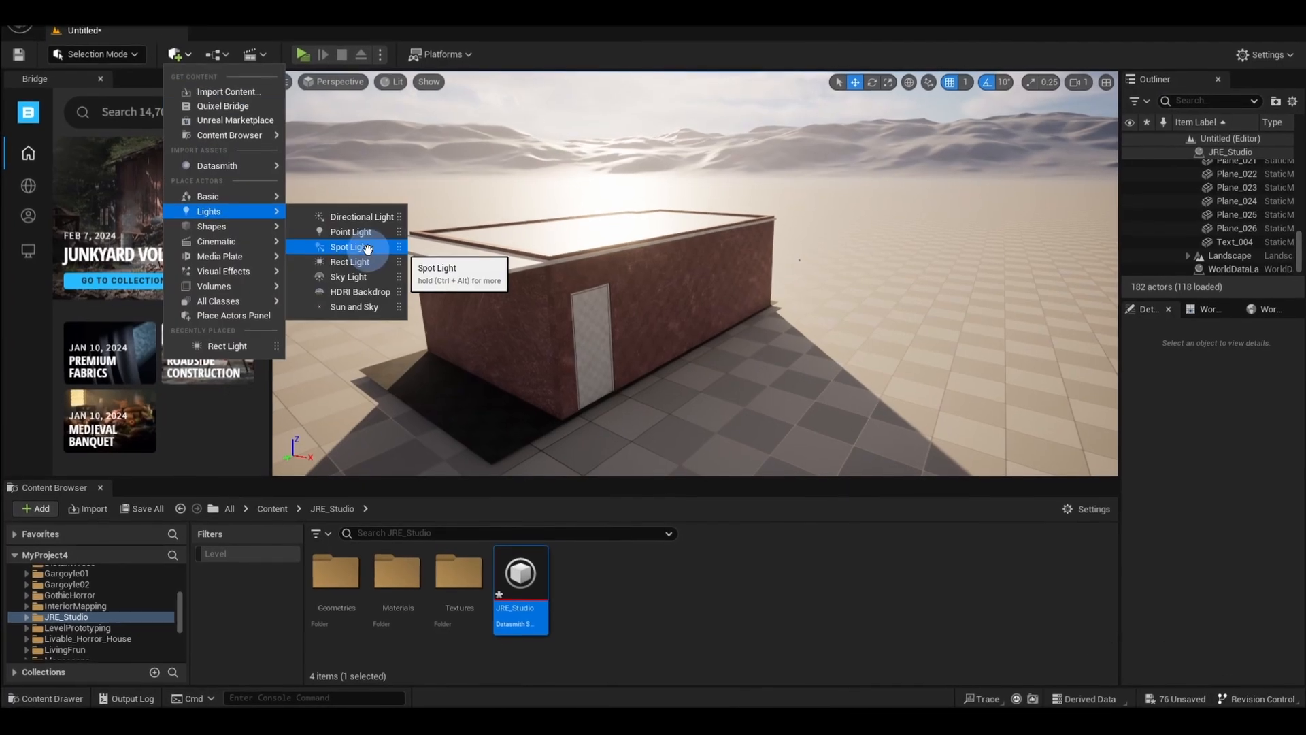
Step: Add a light to the studio level, then add a post process volume
left_click(348, 261)
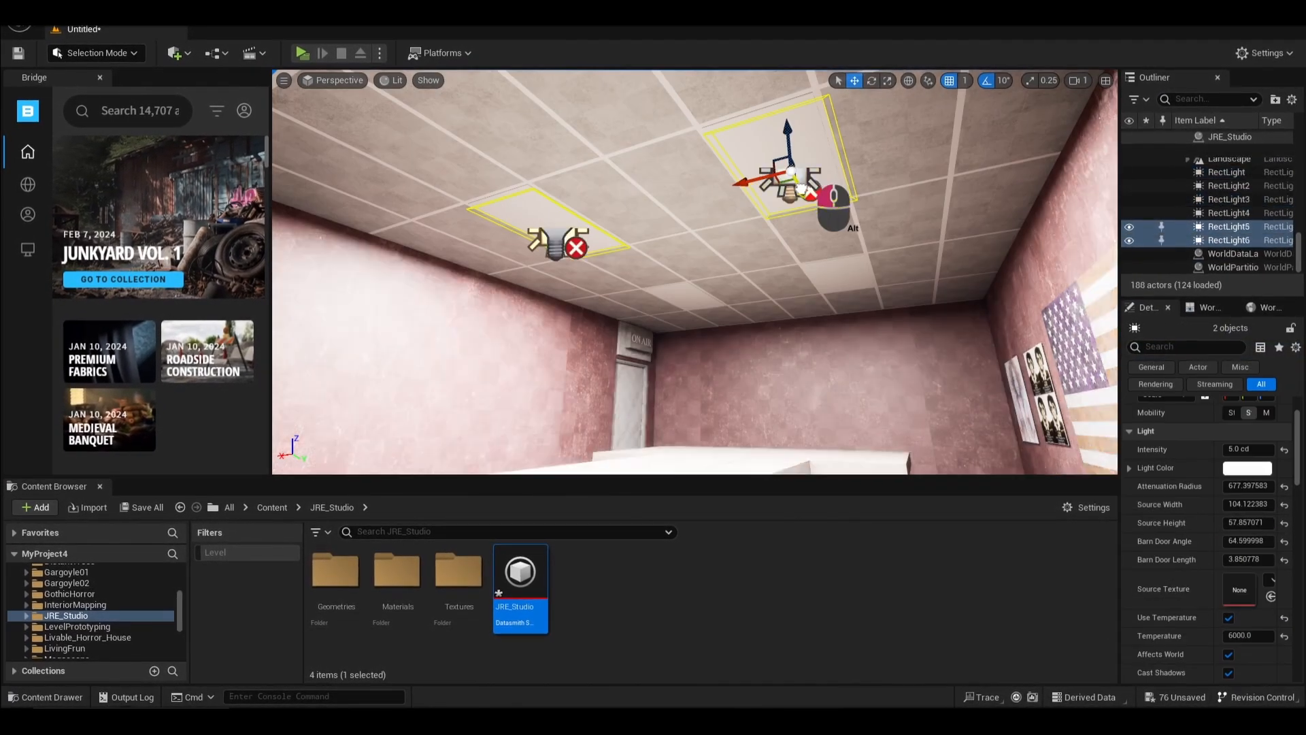
type("post")
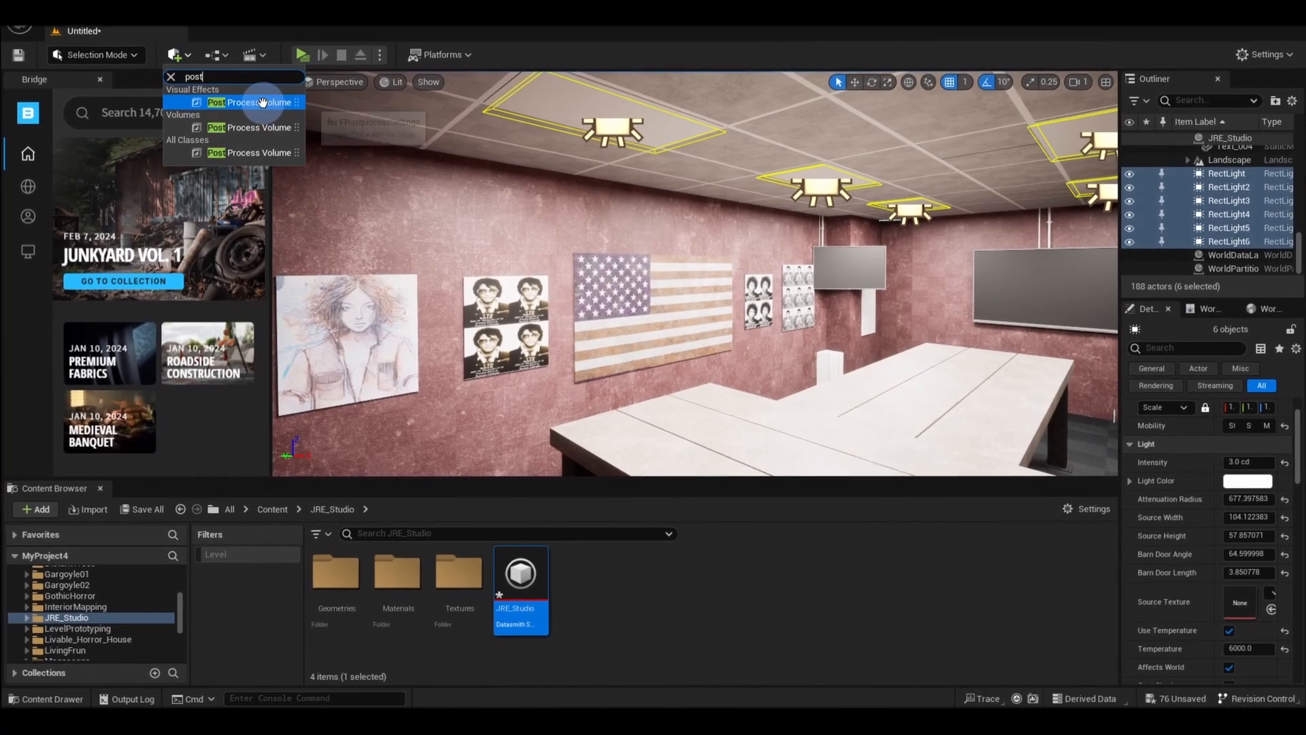
left_click(249, 102)
type("bound")
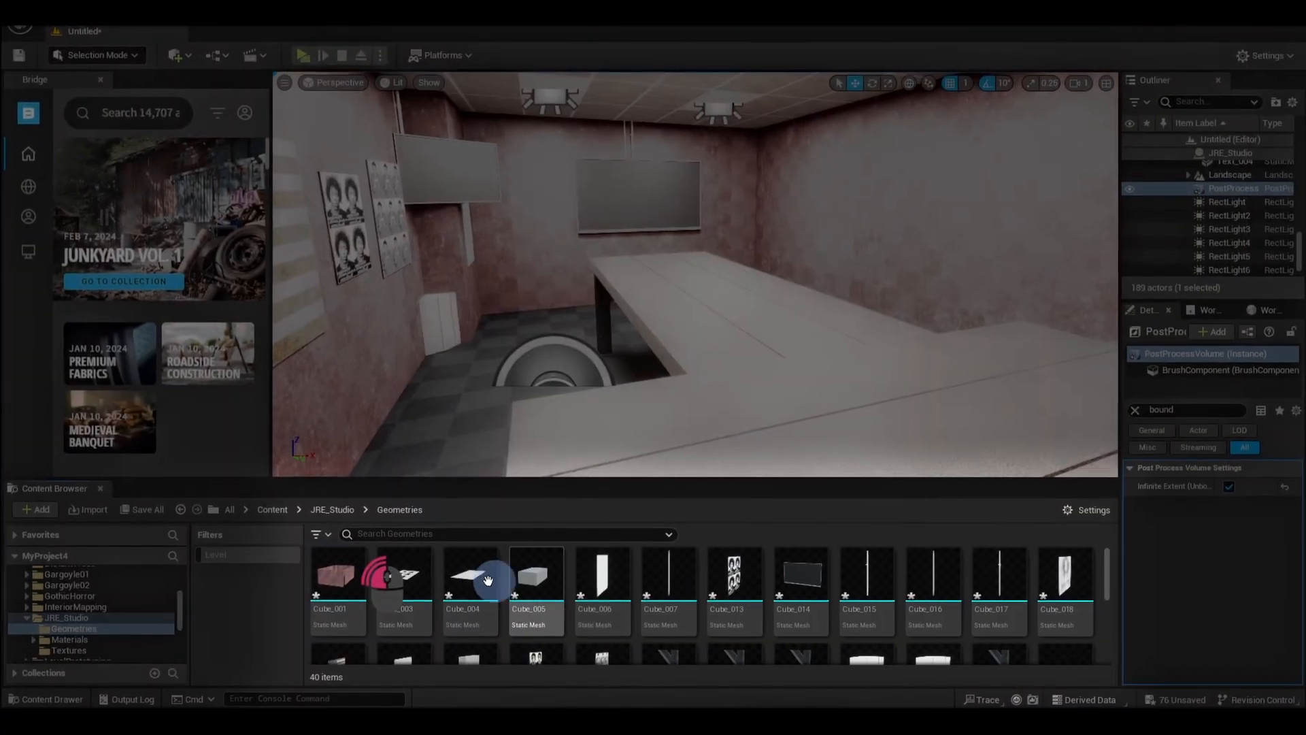
Step: Open the 40 selected meshes in the Property Matrix and change their Collision Complexity
right_click(487, 579)
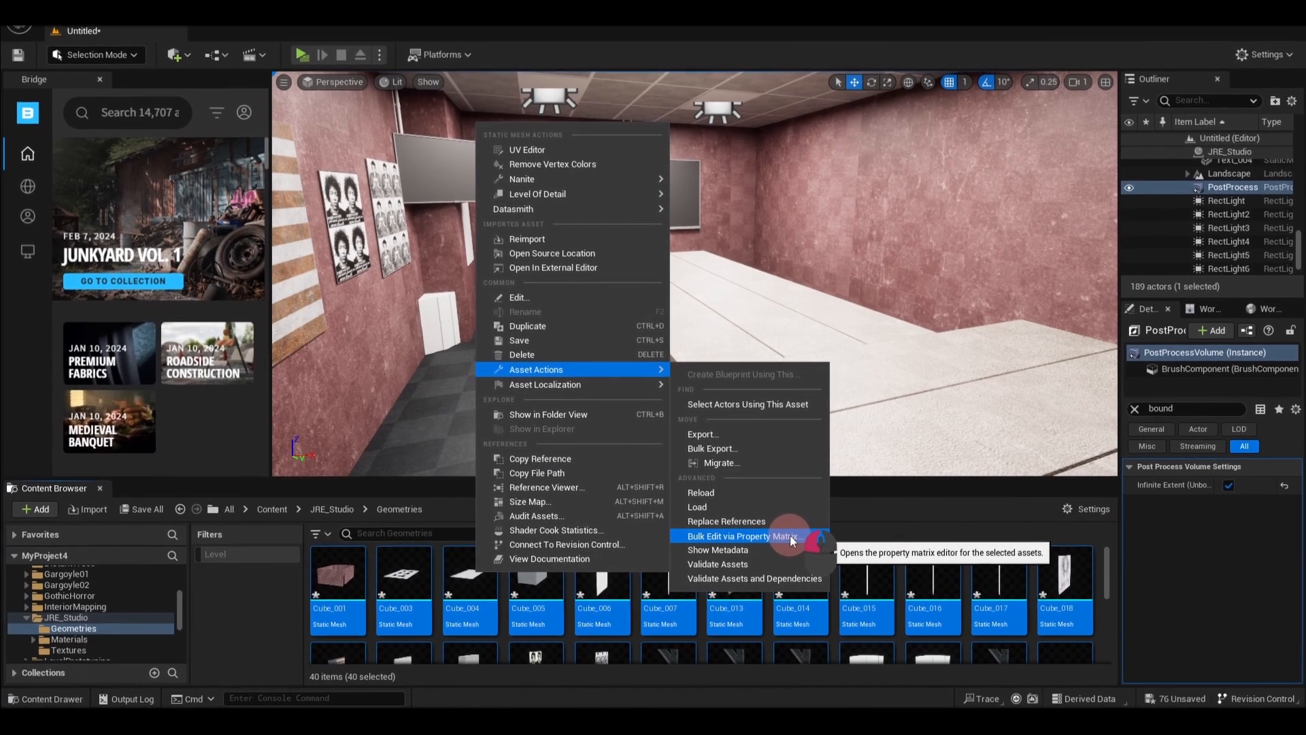
left_click(745, 535)
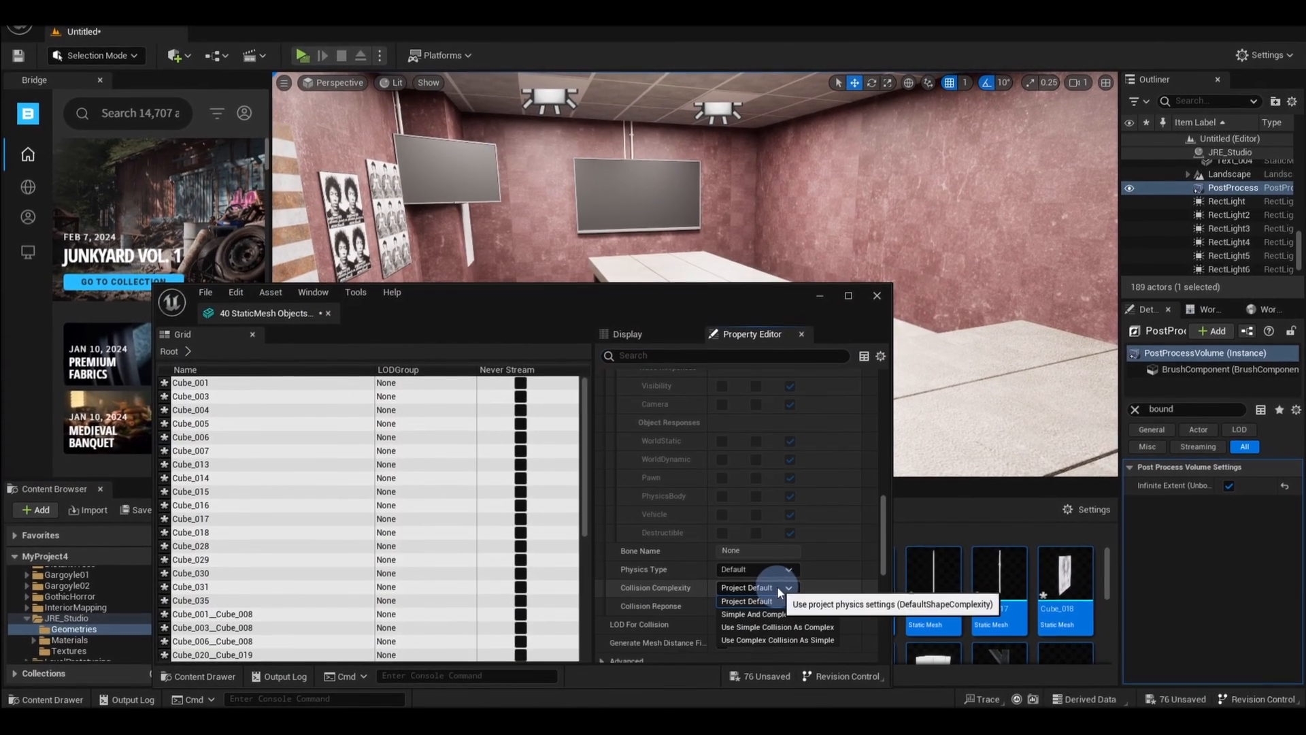
left_click(776, 639)
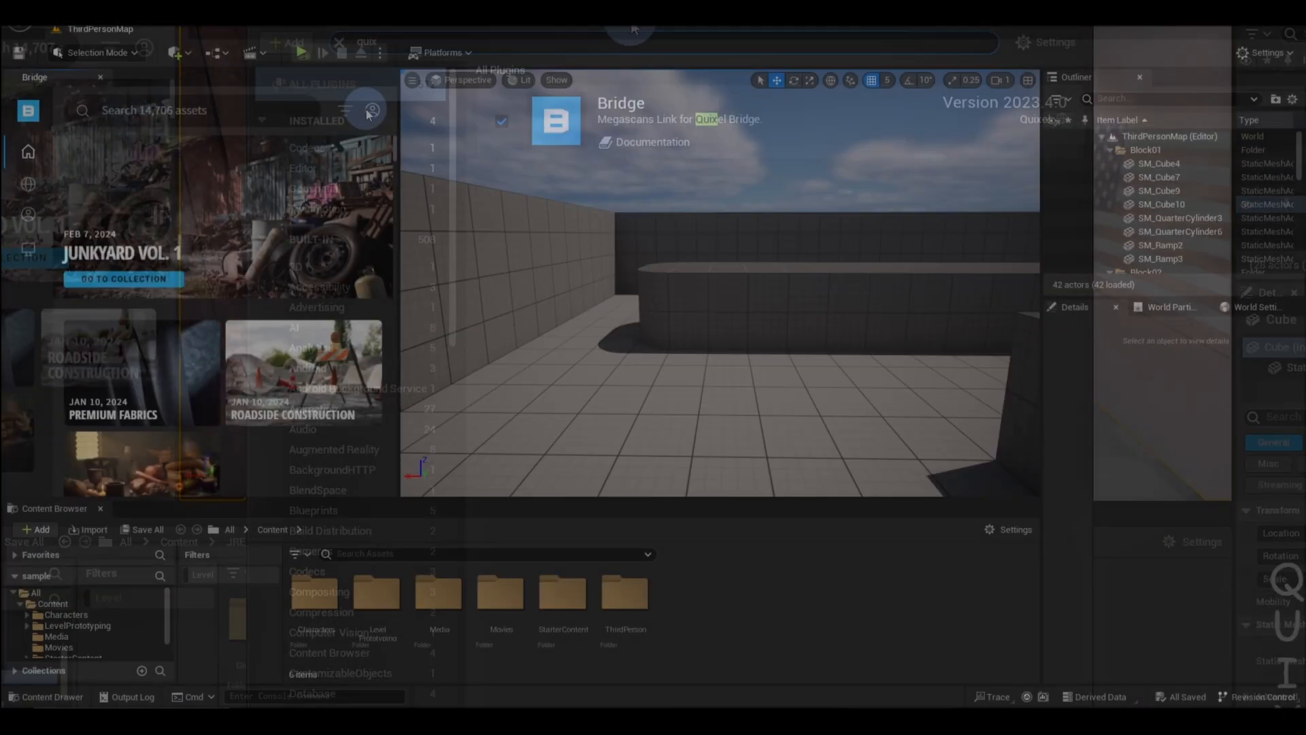
Step: Sign in to Bridge and browse its asset categories for the piso textures
left_click(371, 113)
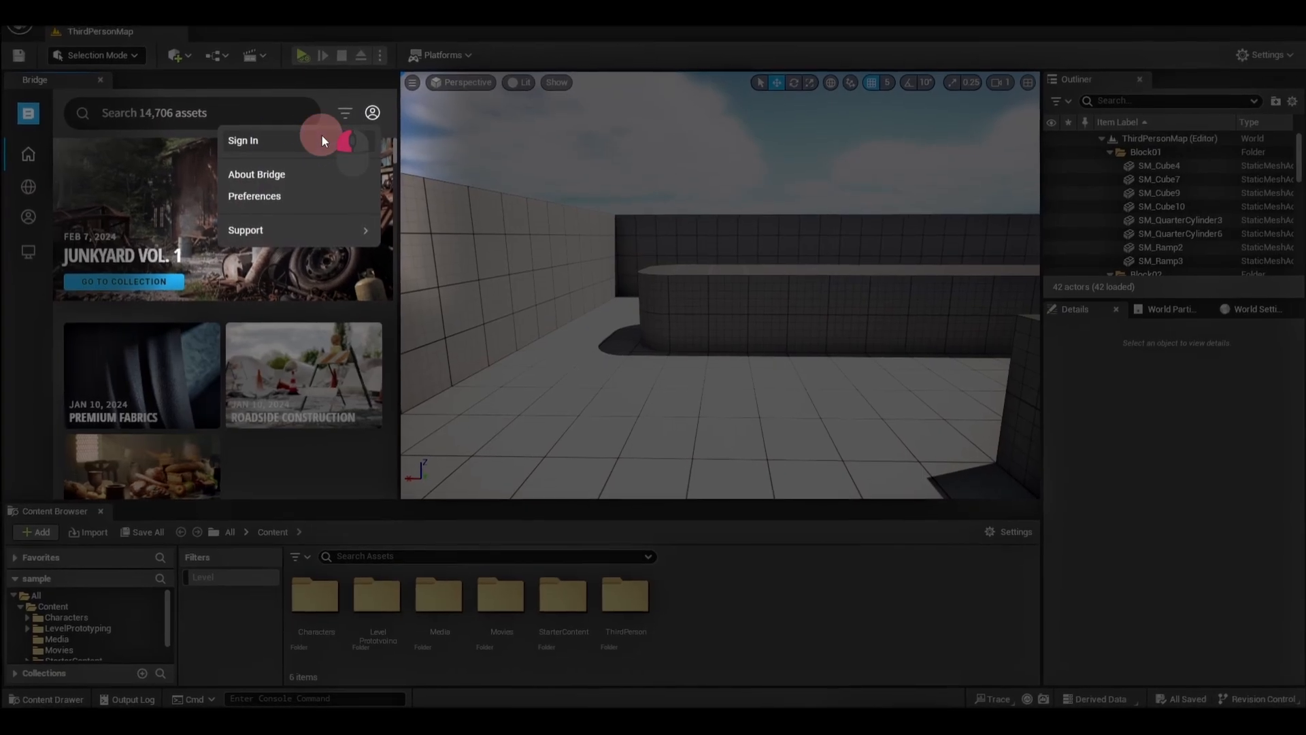
left_click(242, 141)
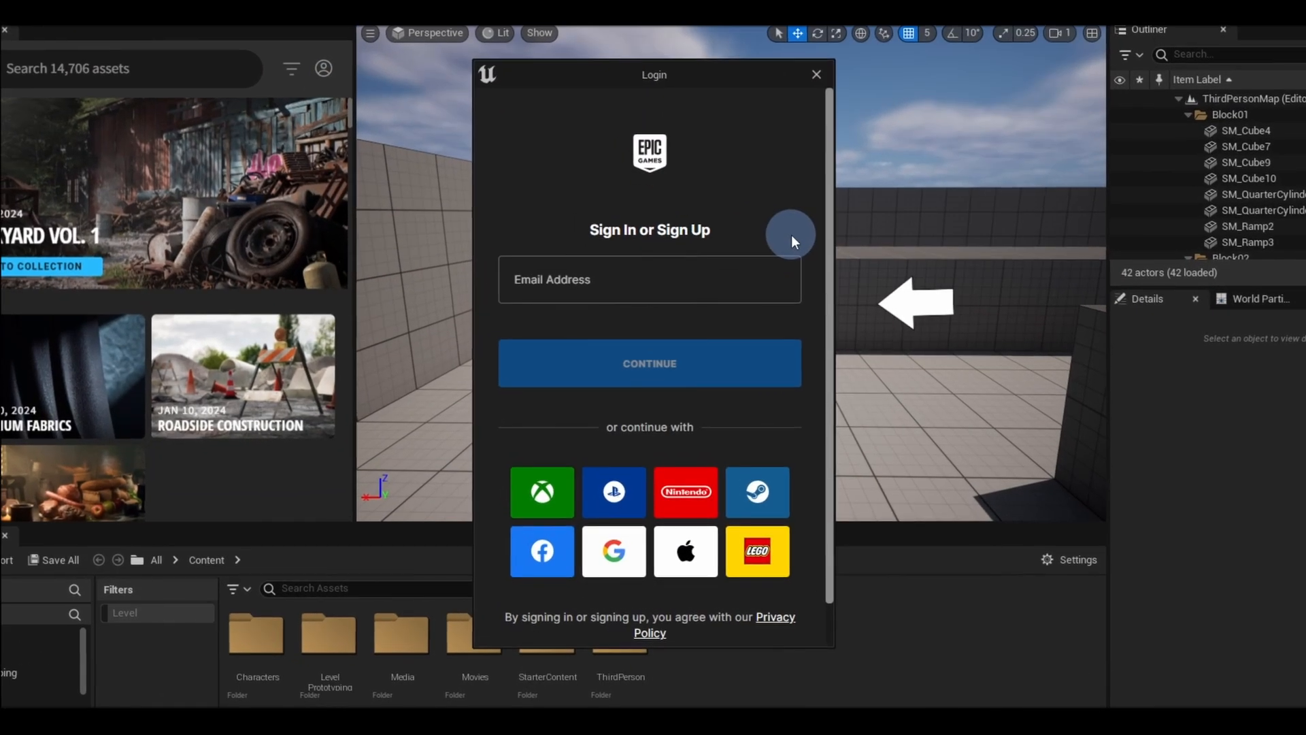
left_click(815, 74)
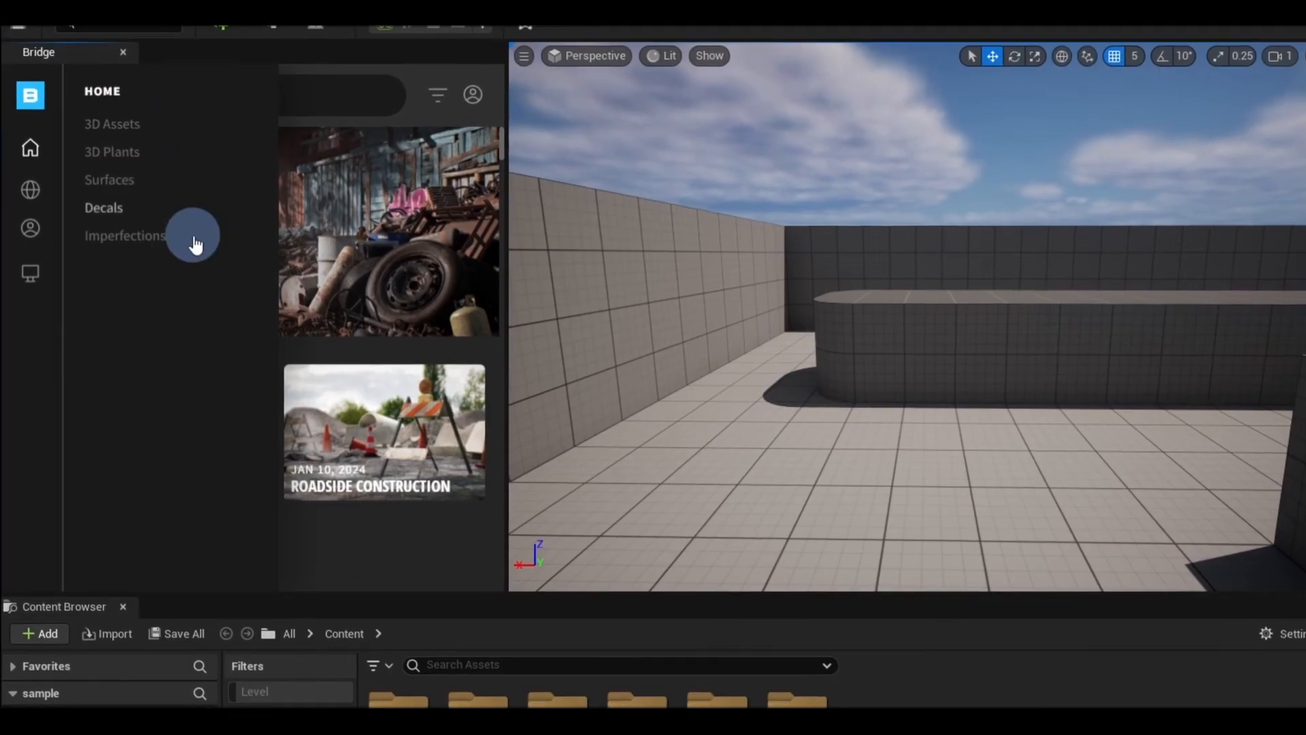
left_click(111, 123)
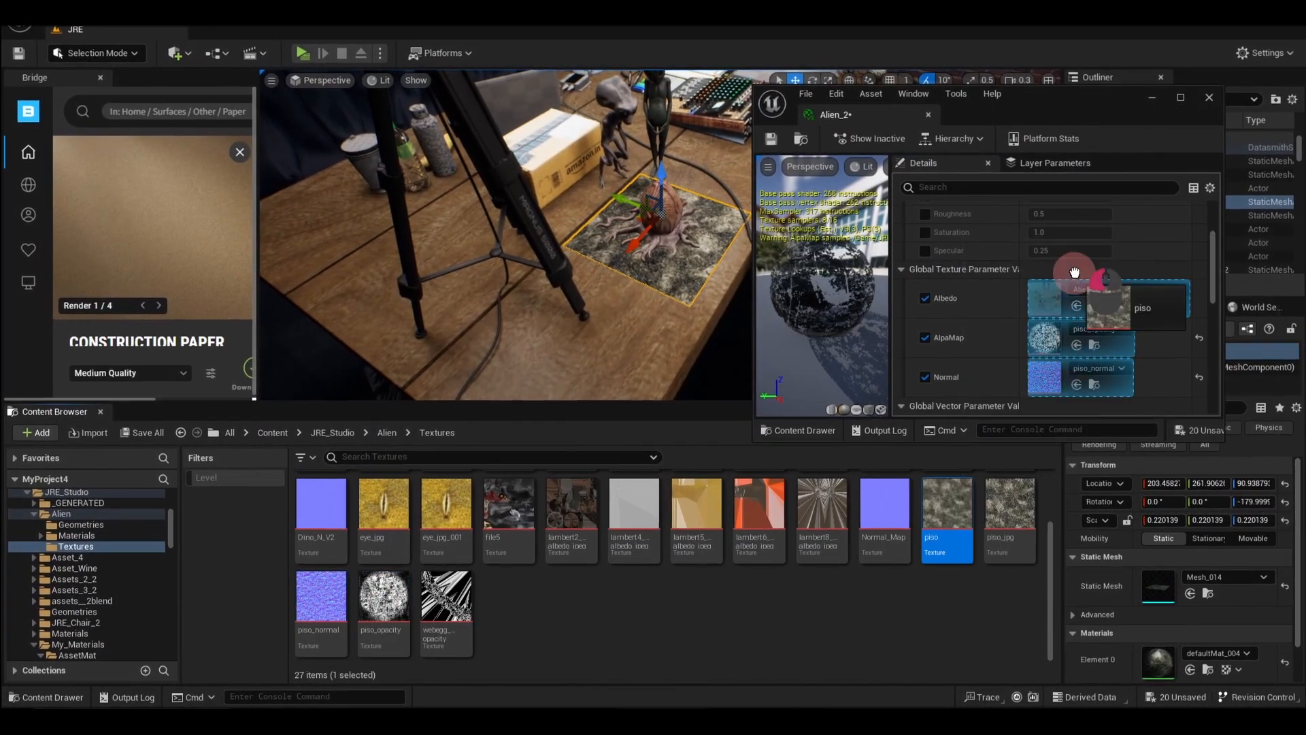
Step: Review the Lights materials and Assets_P graph, then add a Media Player in AnimatedScreens
left_click(302, 53)
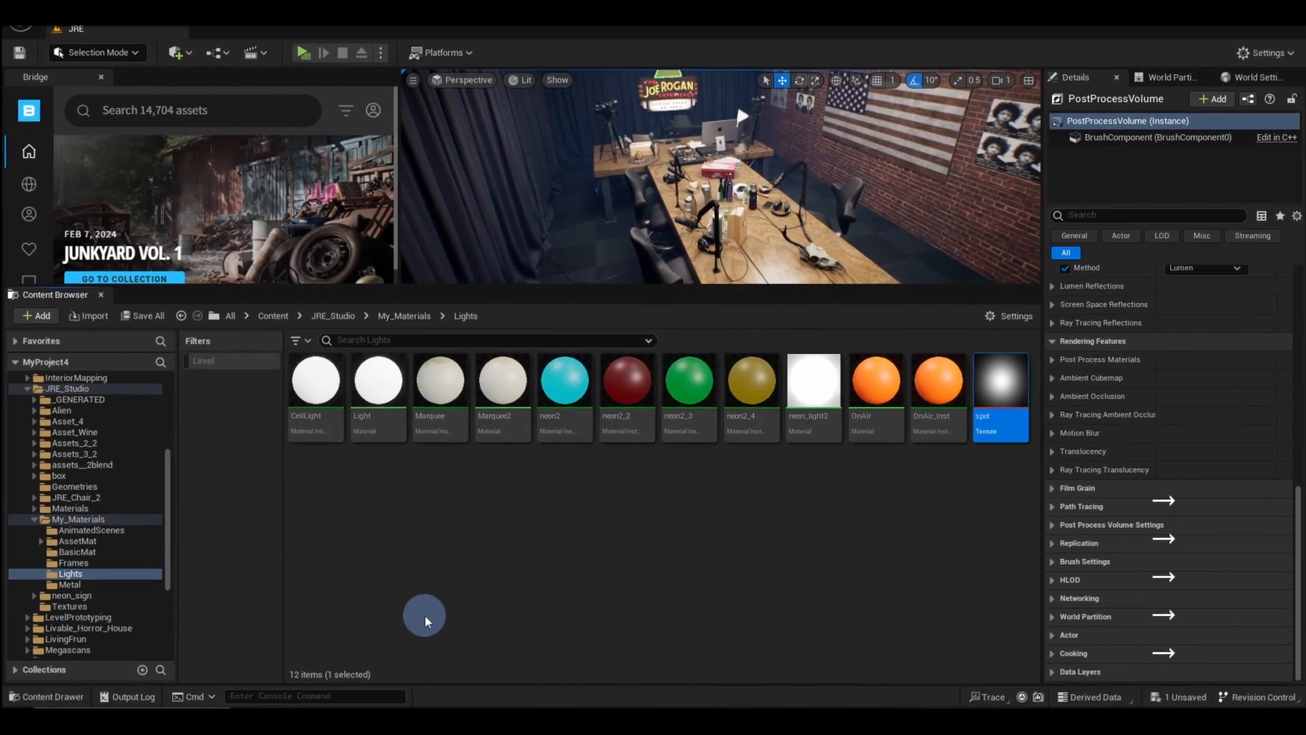
left_click(77, 555)
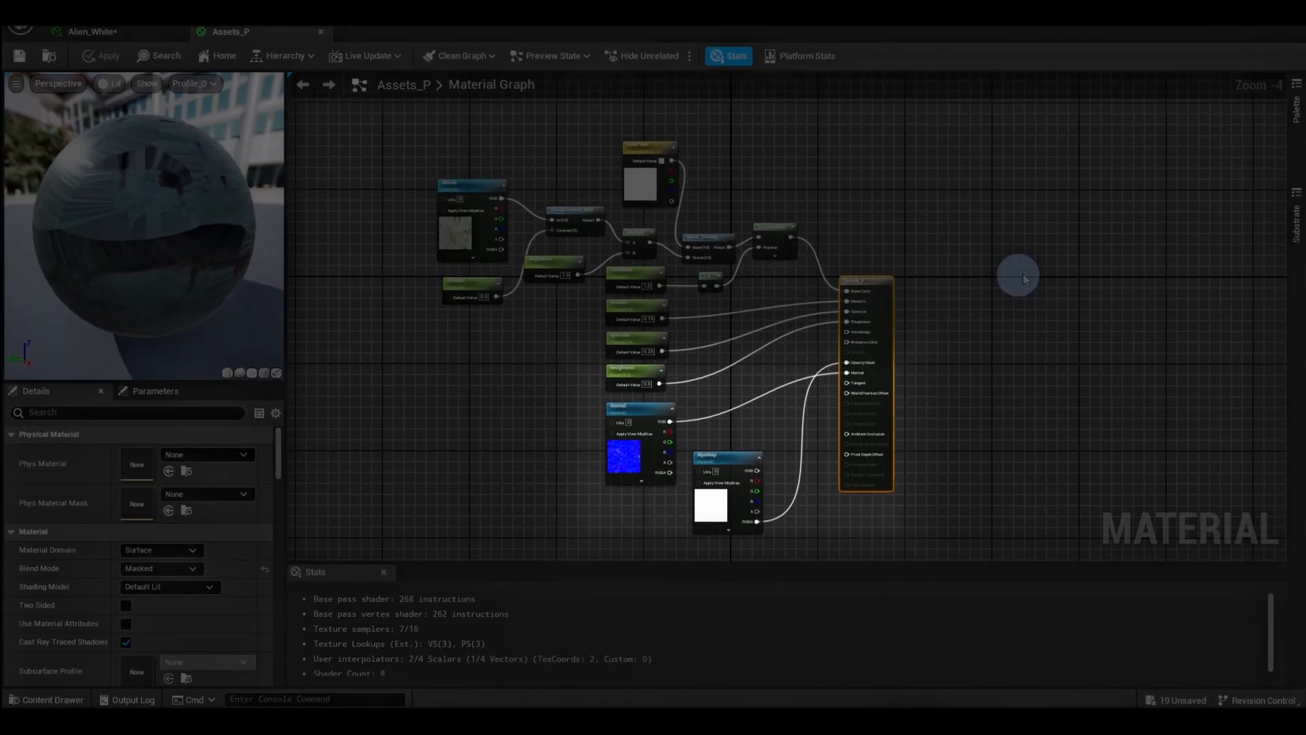
left_click(233, 30)
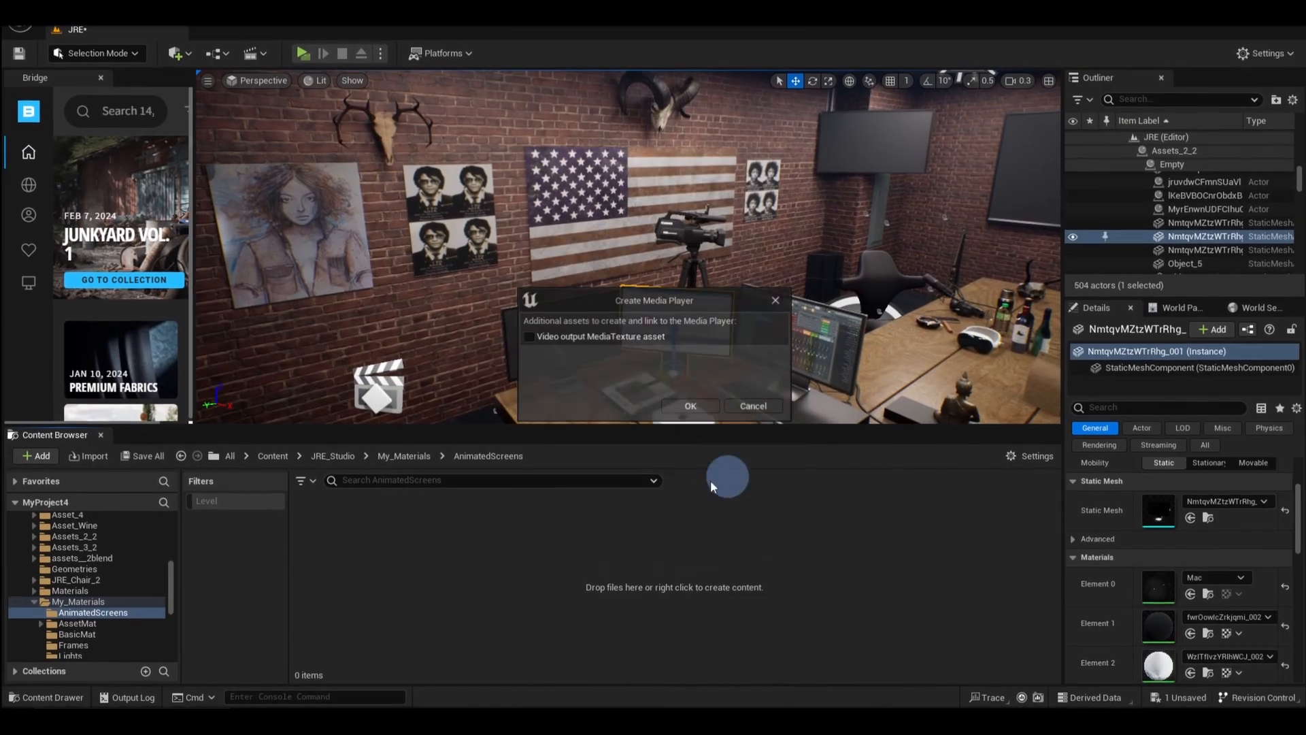
Step: Confirm the media player, make the video material Unlit, and scale Emissive by 0.25
left_click(689, 405)
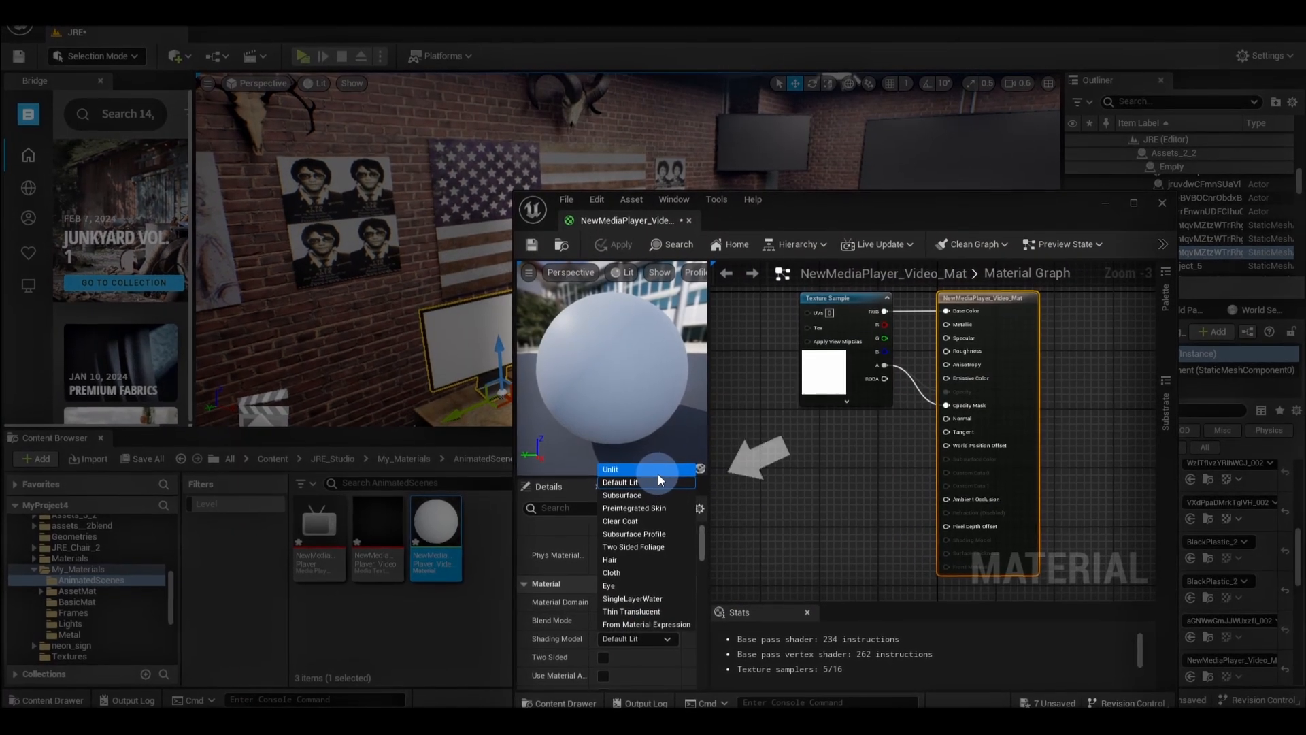
left_click(611, 468)
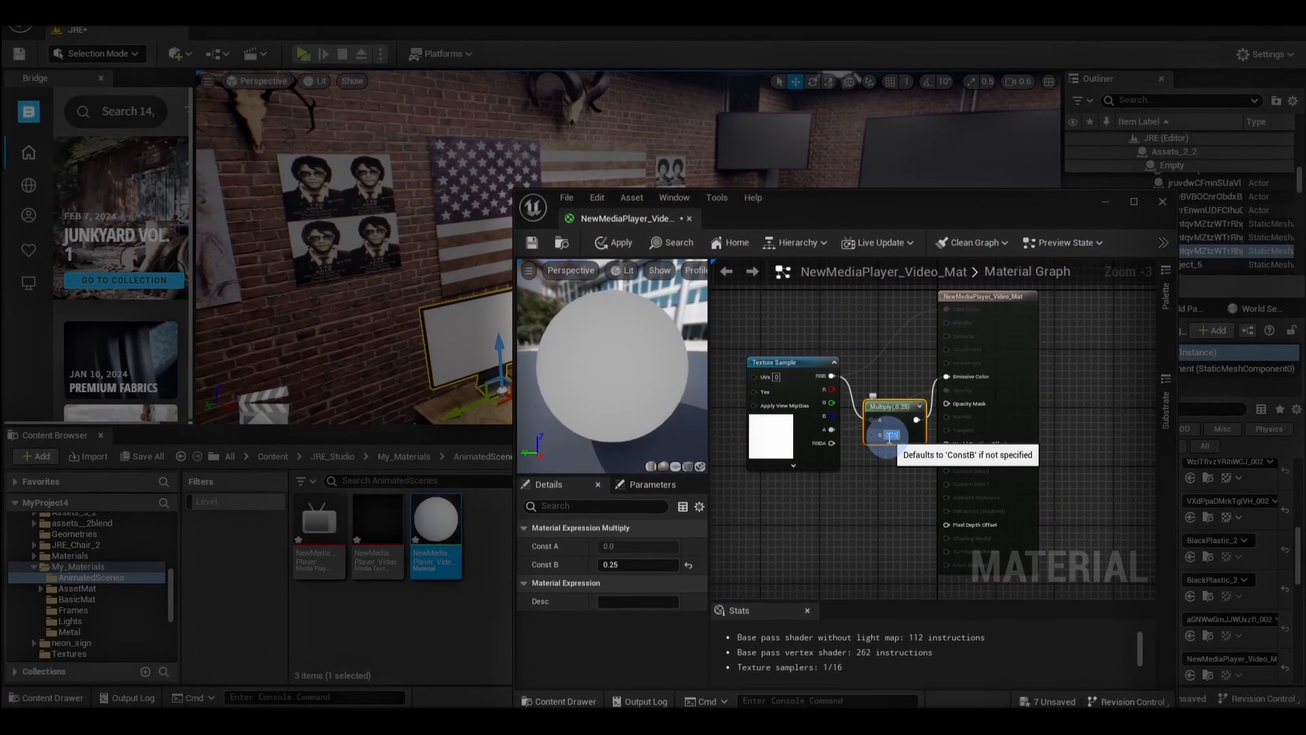
left_click(619, 242)
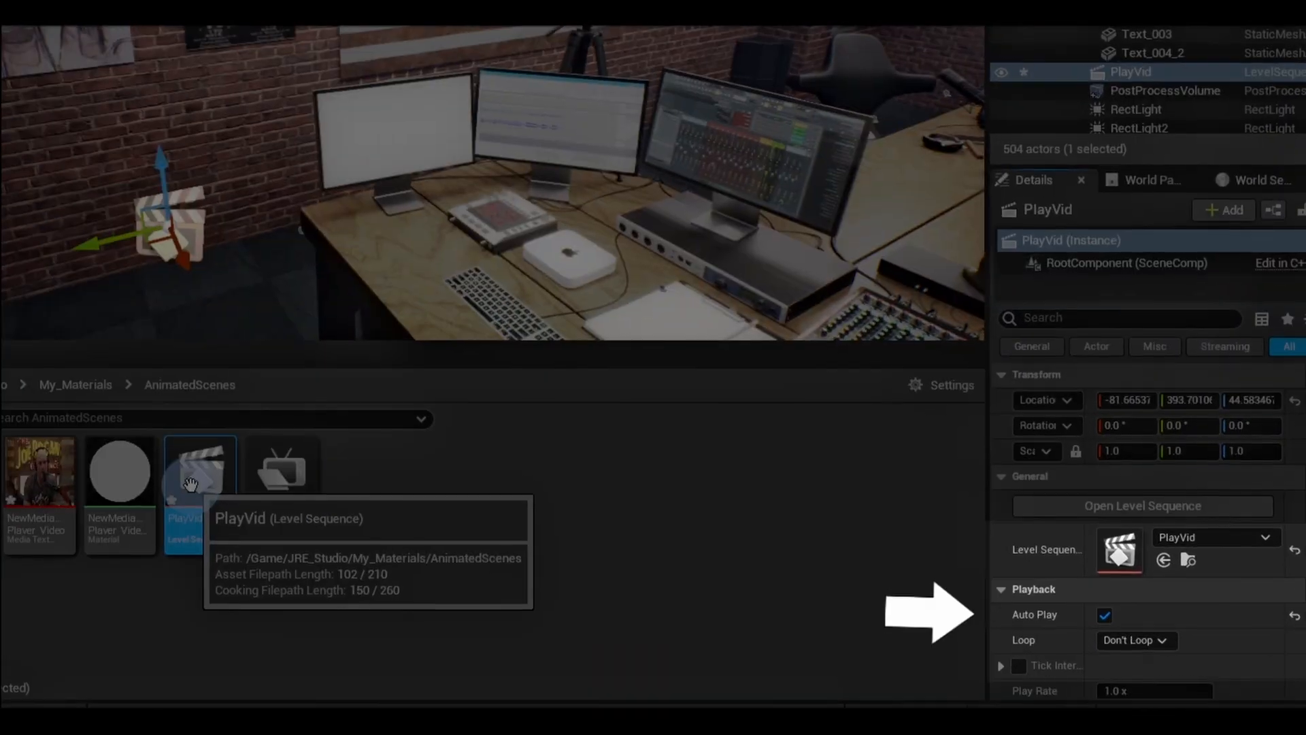
Step: Add a media track using the UFO video to PlayVid and open the section's properties
left_click(37, 481)
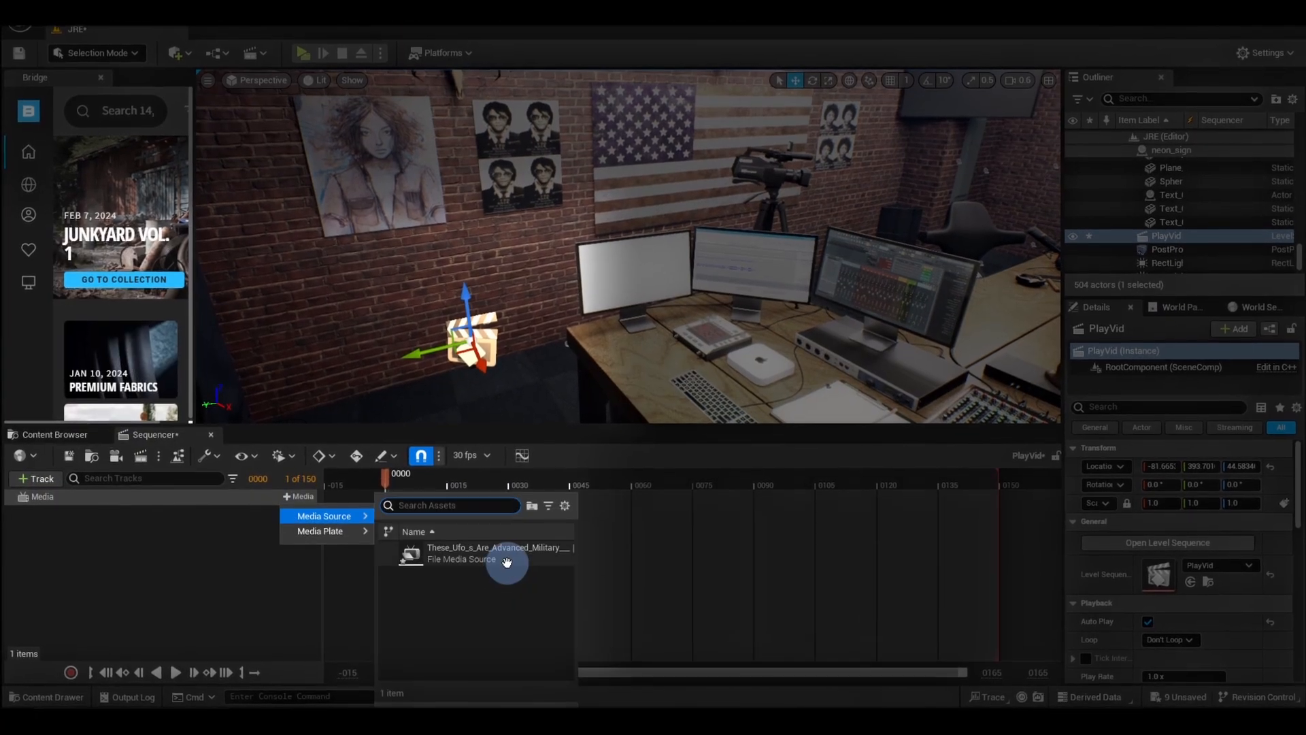
left_click(496, 553)
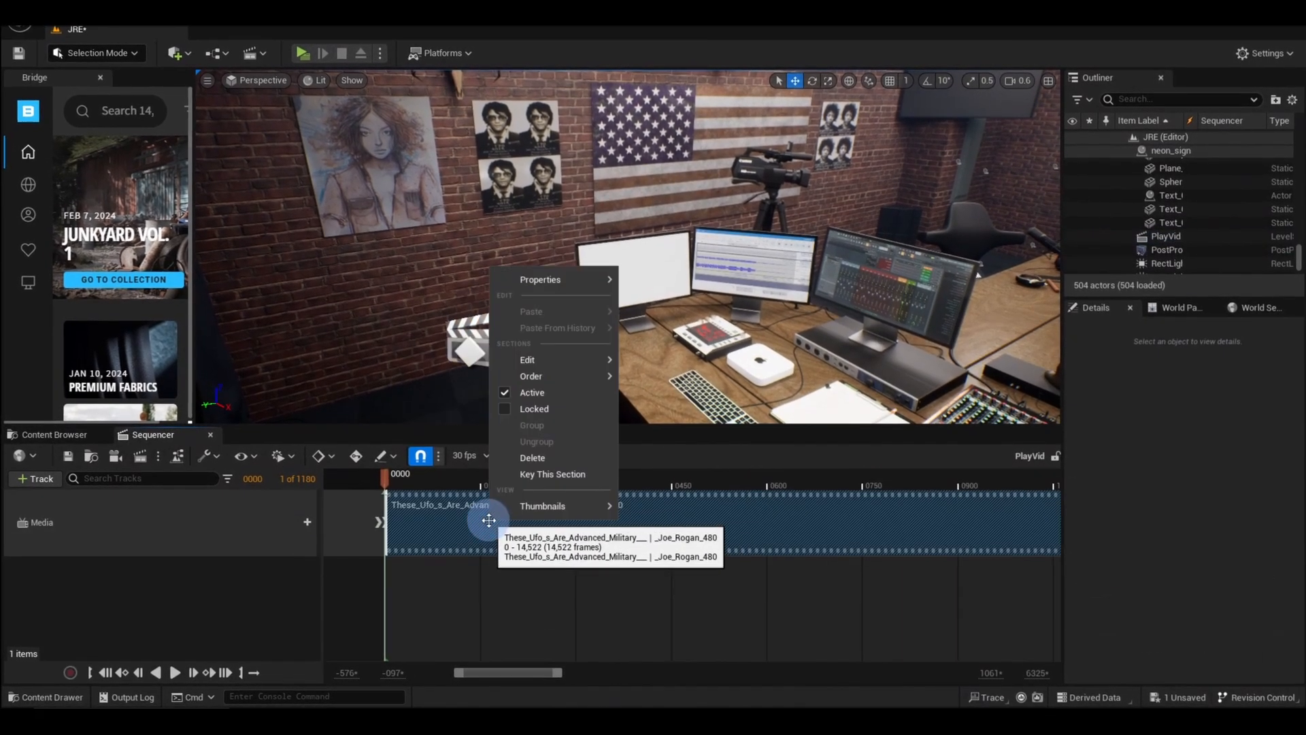
left_click(540, 279)
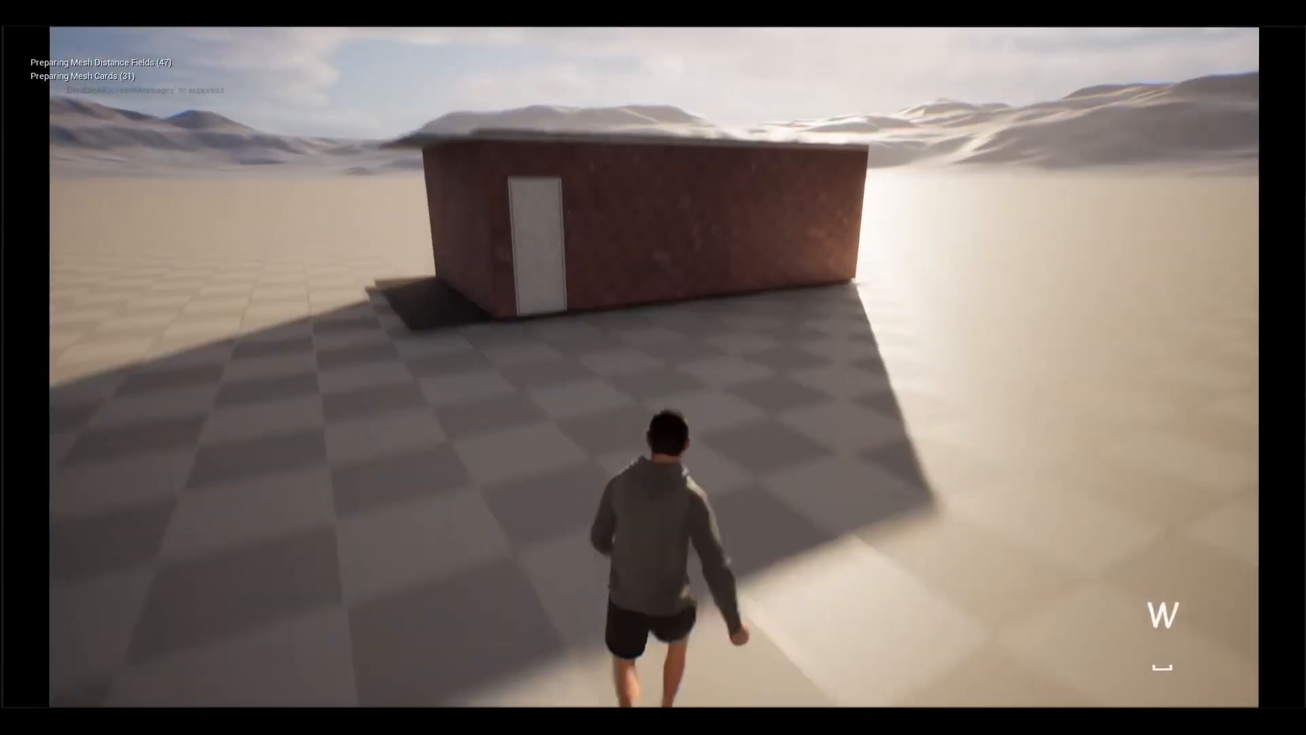
Step: Walk the character toward the house and inspect the HDRI backdrop's geometry component
key("d")
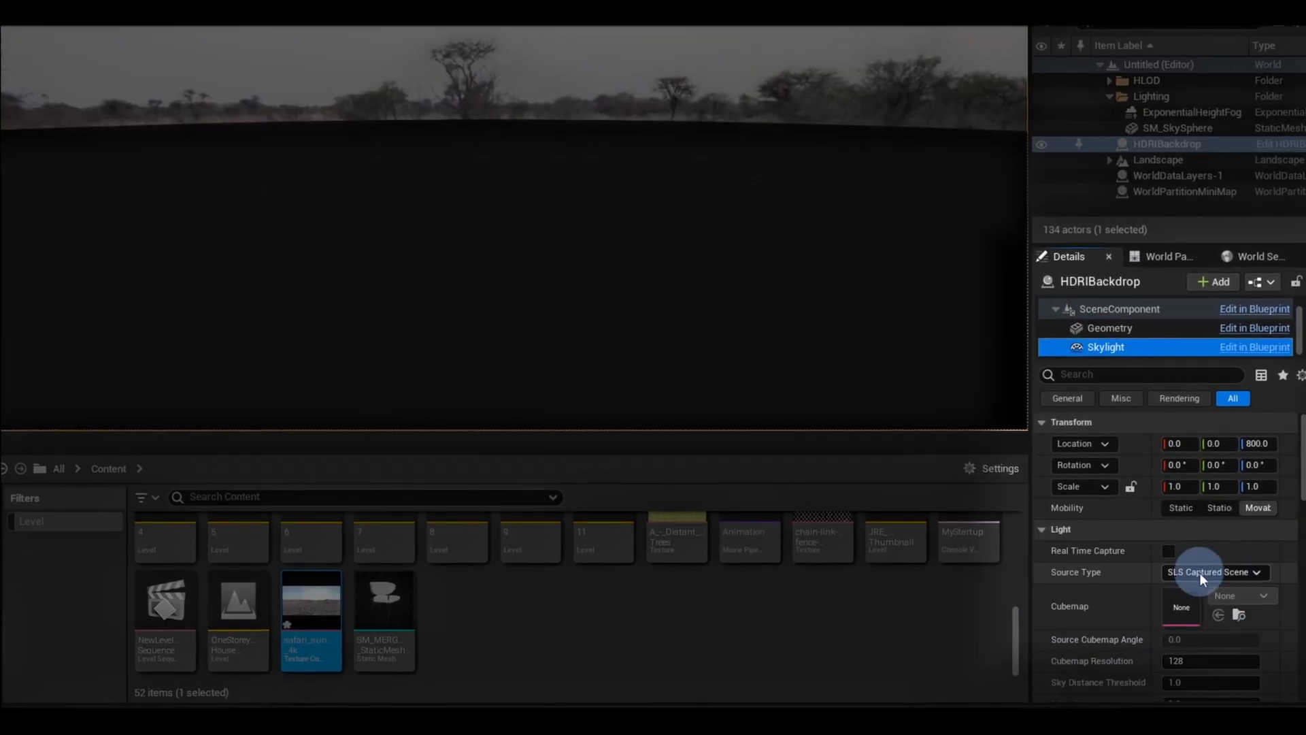
left_click(1109, 329)
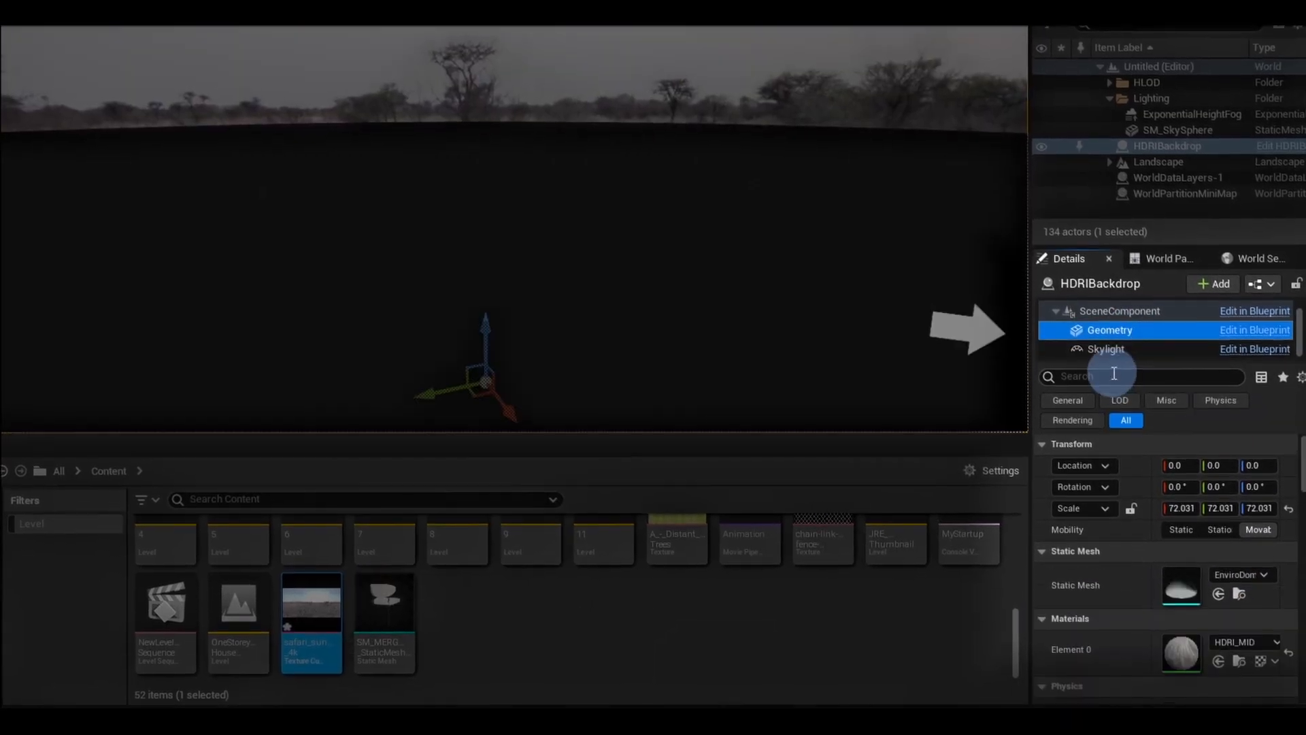
type("rayt")
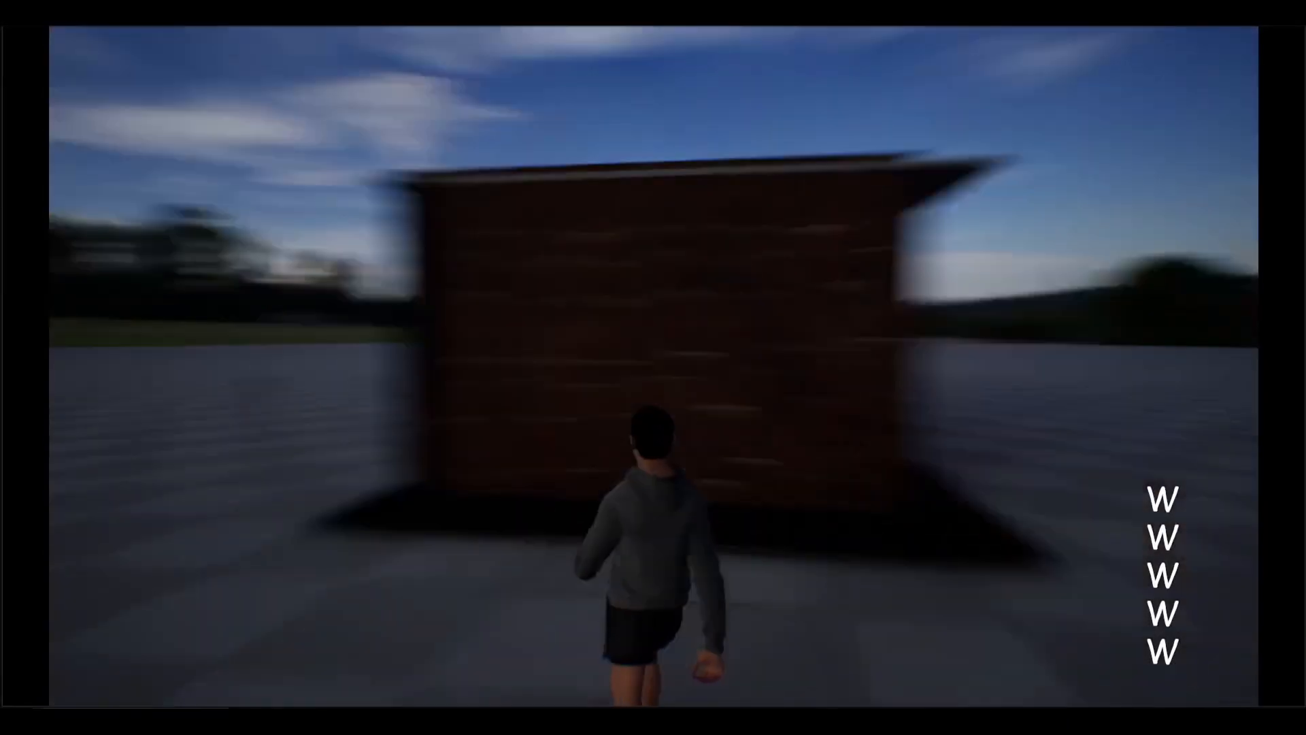
key("Escape")
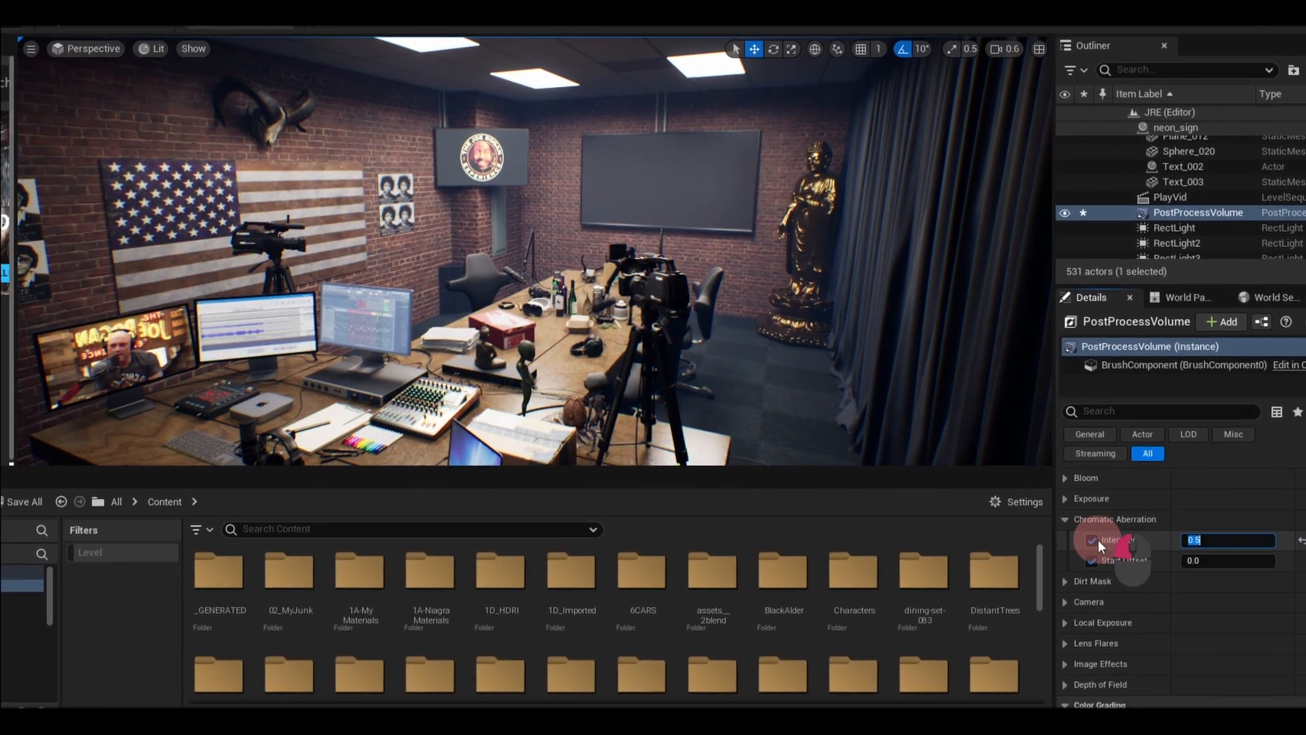
Step: Enable the chromatic aberration intensity override and scroll down to the Lumen final gather settings
left_click(1092, 540)
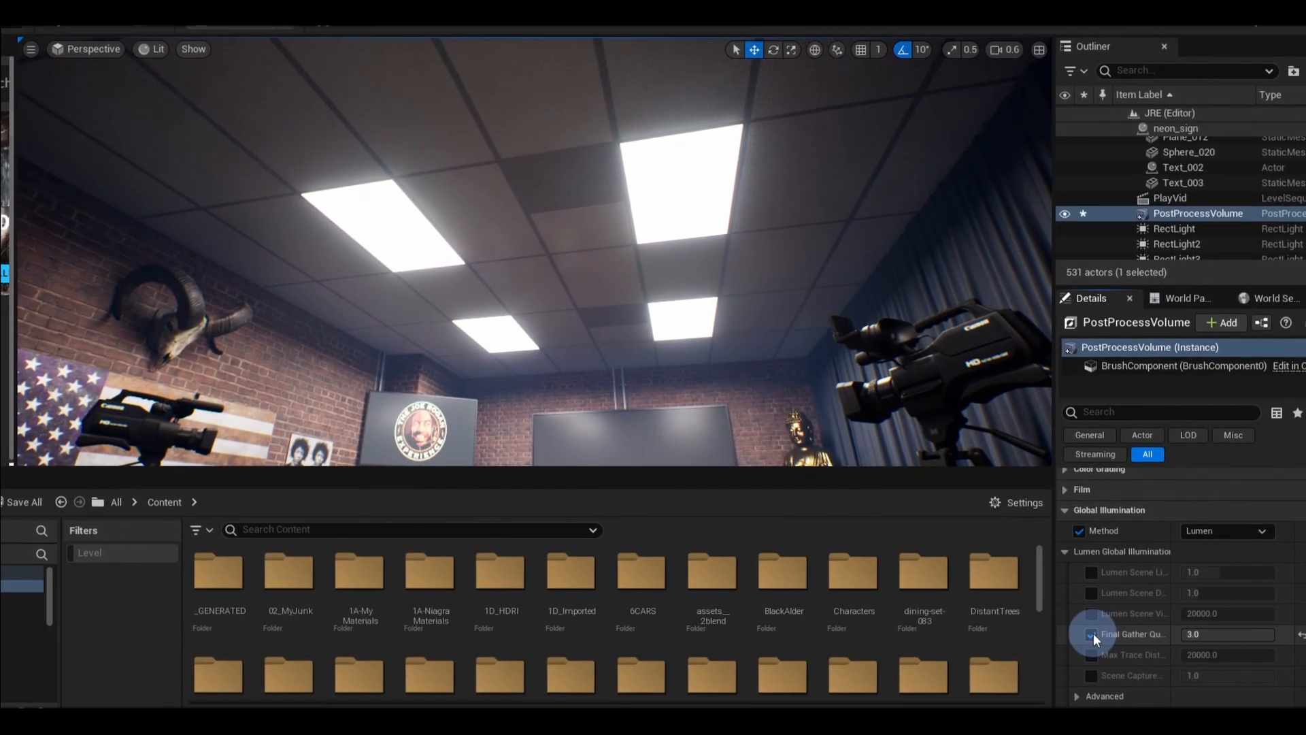
scroll("down", 3)
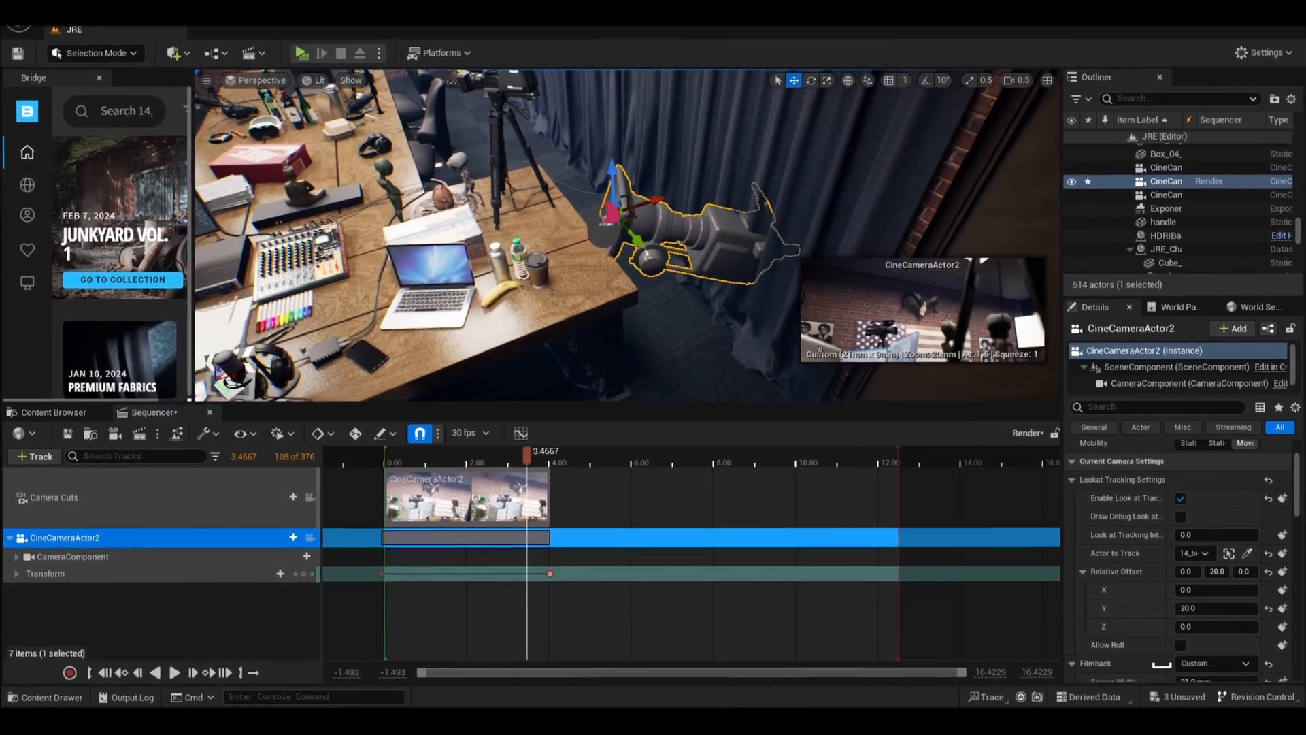
Step: Add a transform track for the actor in the Render sequence
left_click(34, 457)
type("camera")
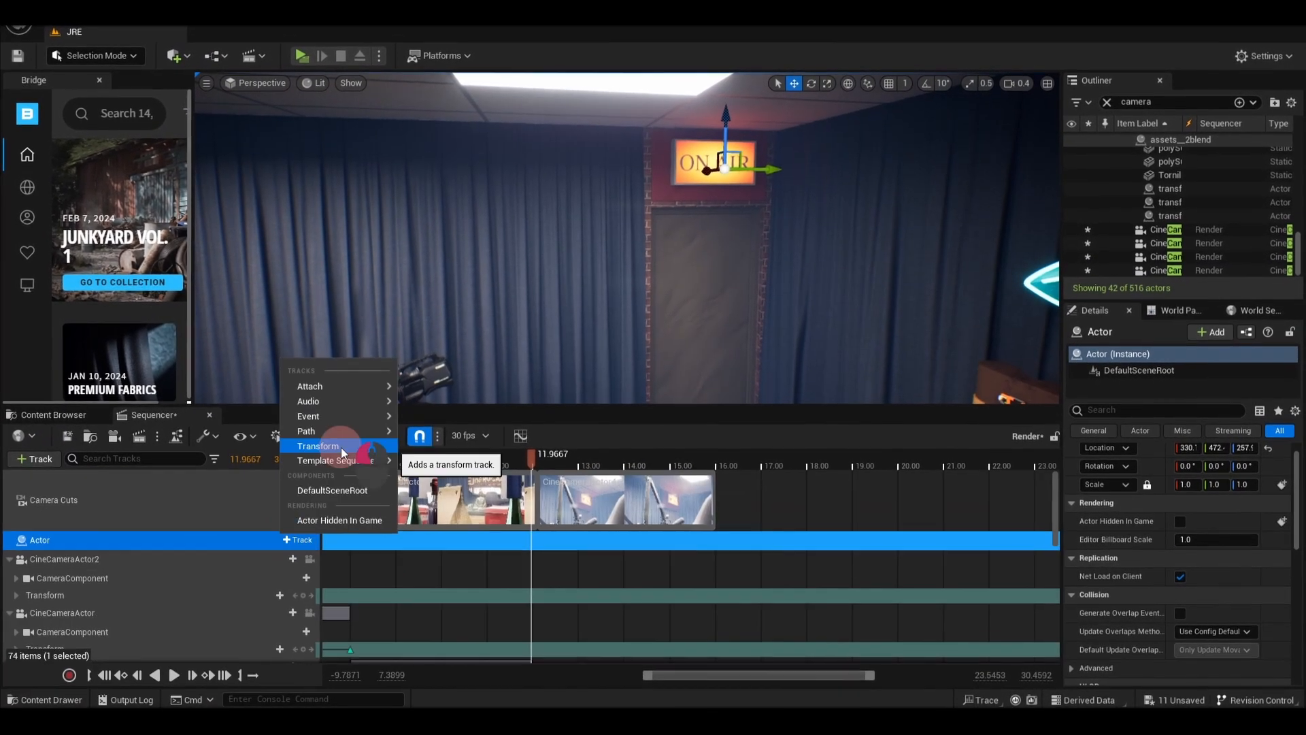
left_click(318, 446)
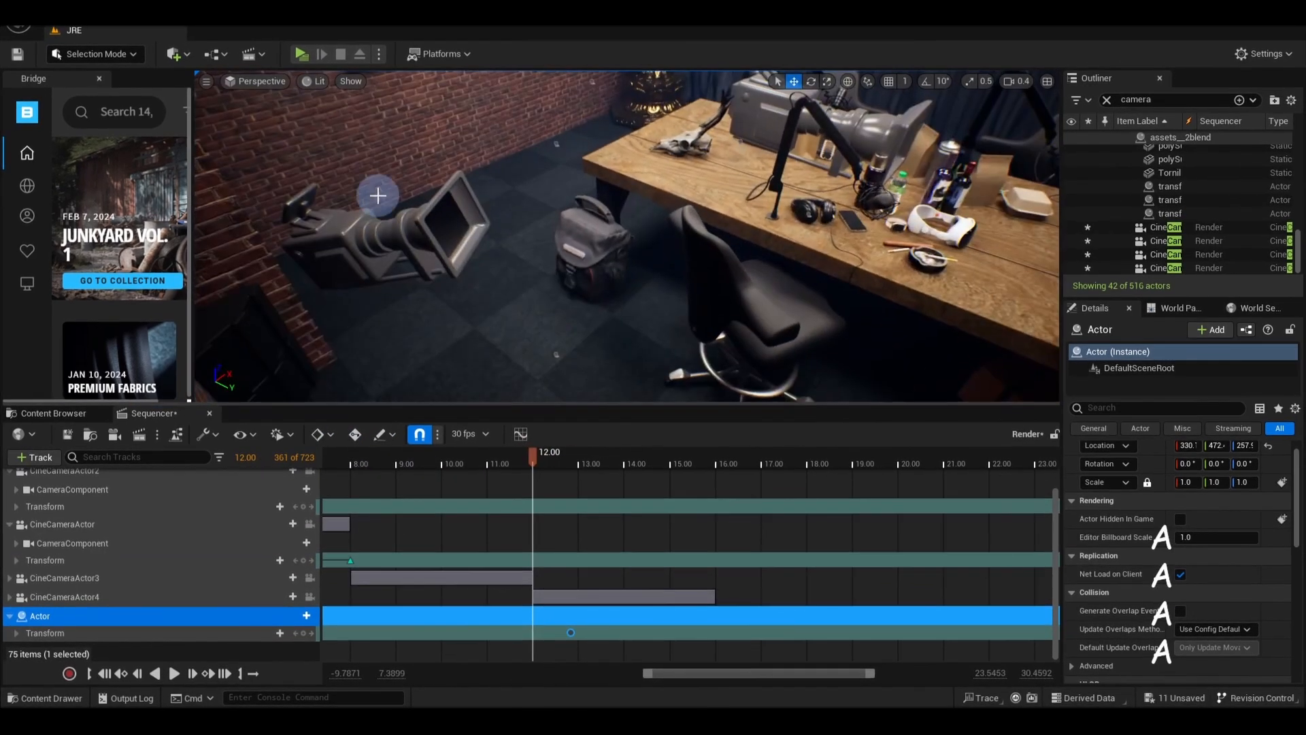
left_click(64, 595)
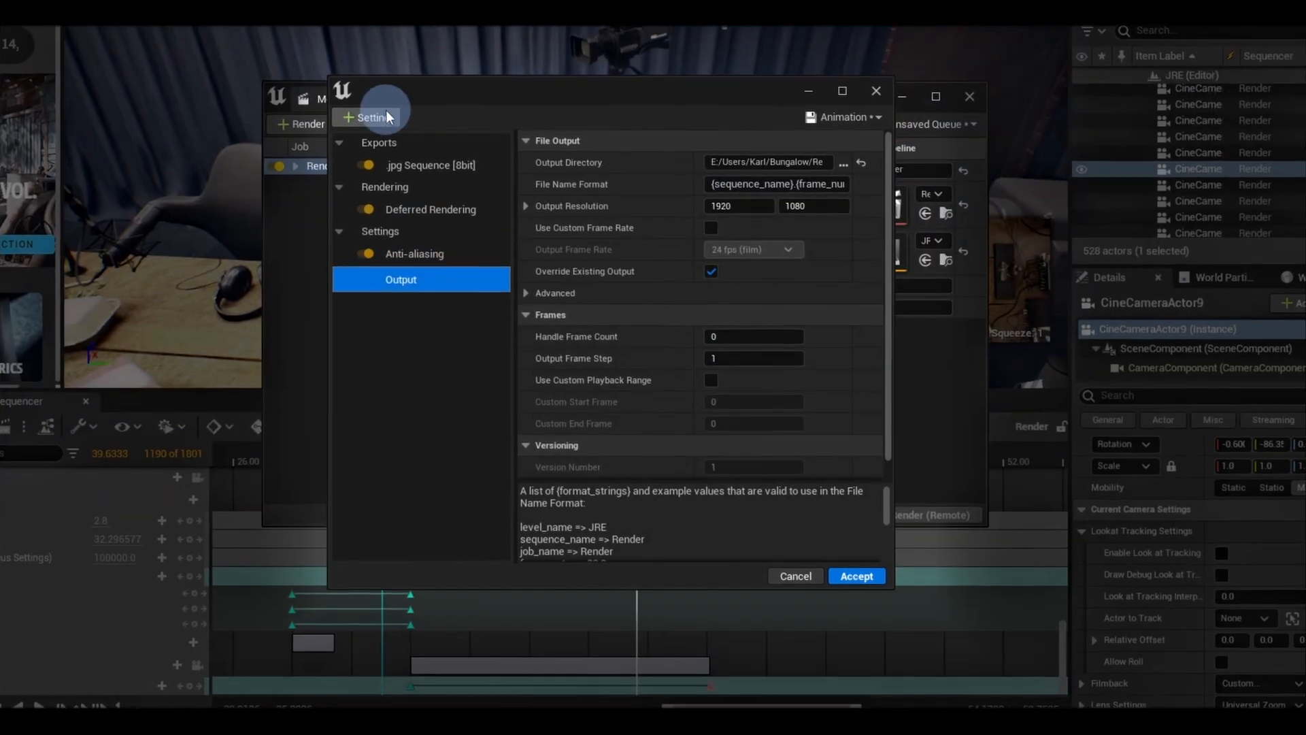
Step: Add Console Variables to the render job with several cvar entries, then accept the settings
left_click(427, 279)
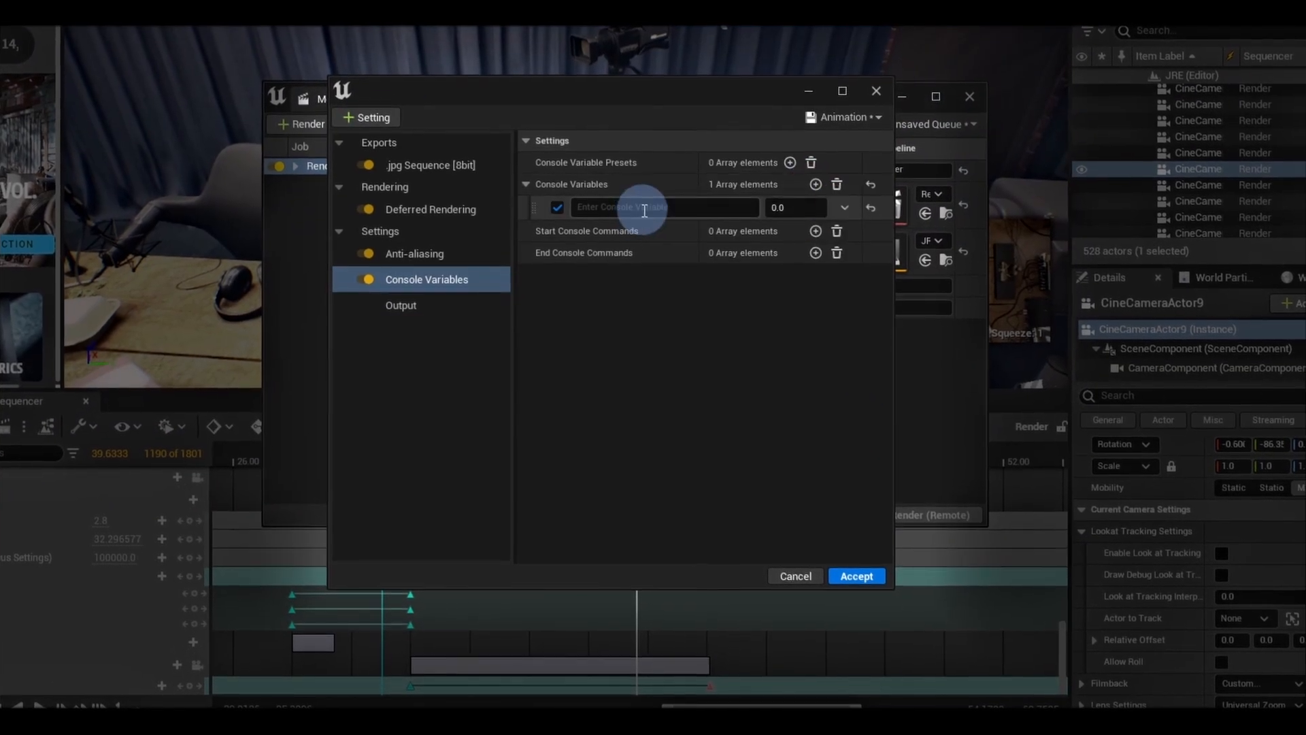
left_click(815, 185)
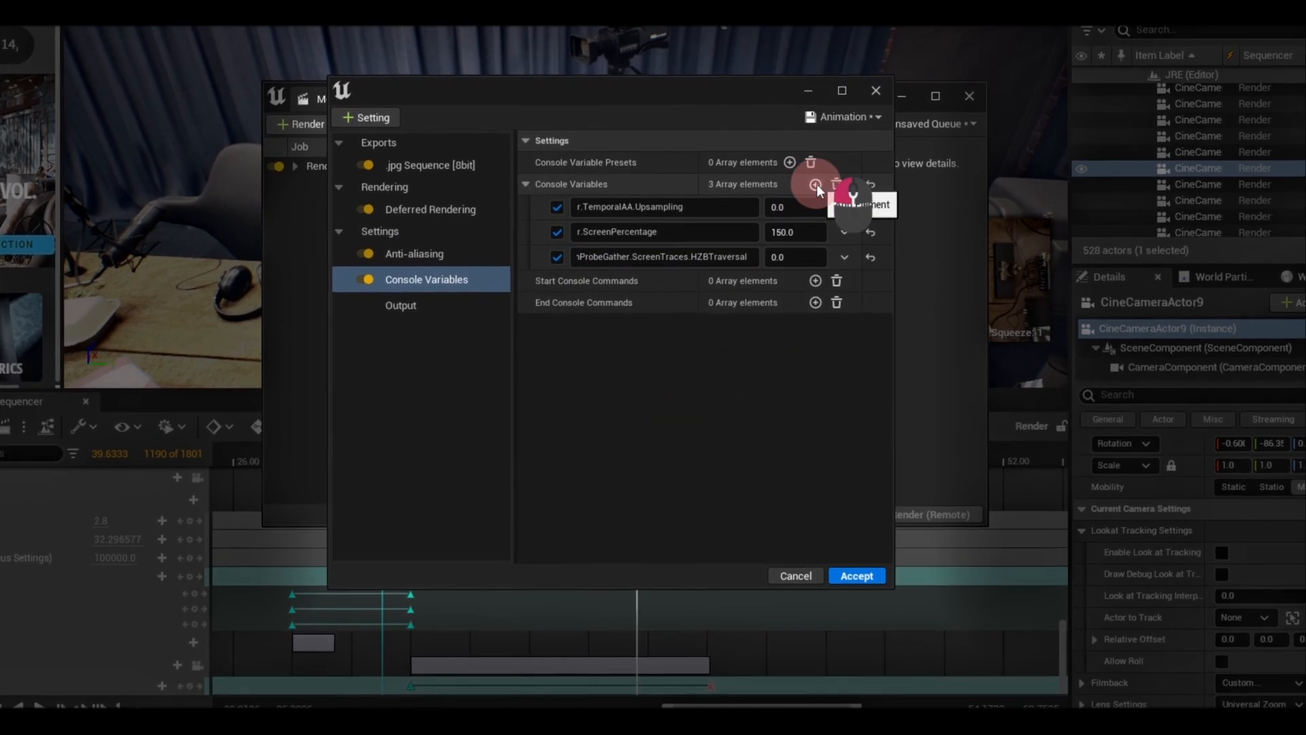
left_click(814, 185)
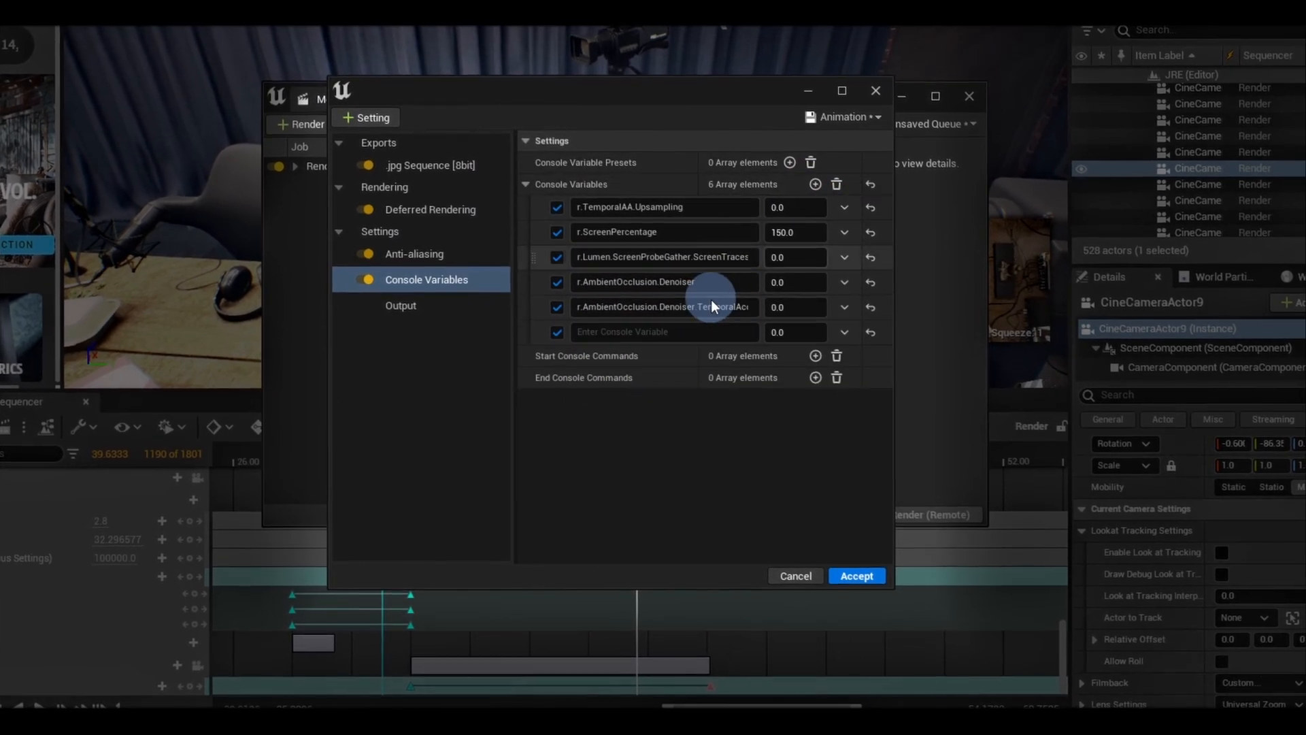
left_click(814, 185)
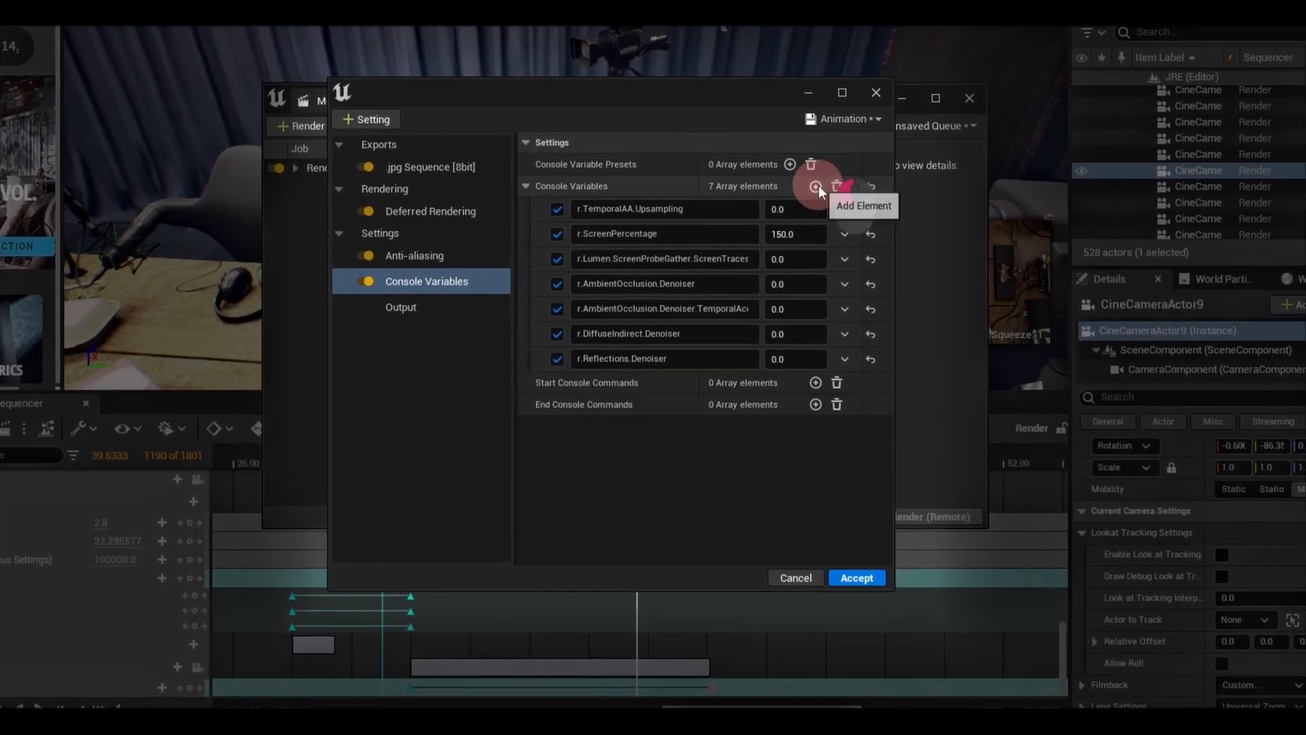
left_click(815, 185)
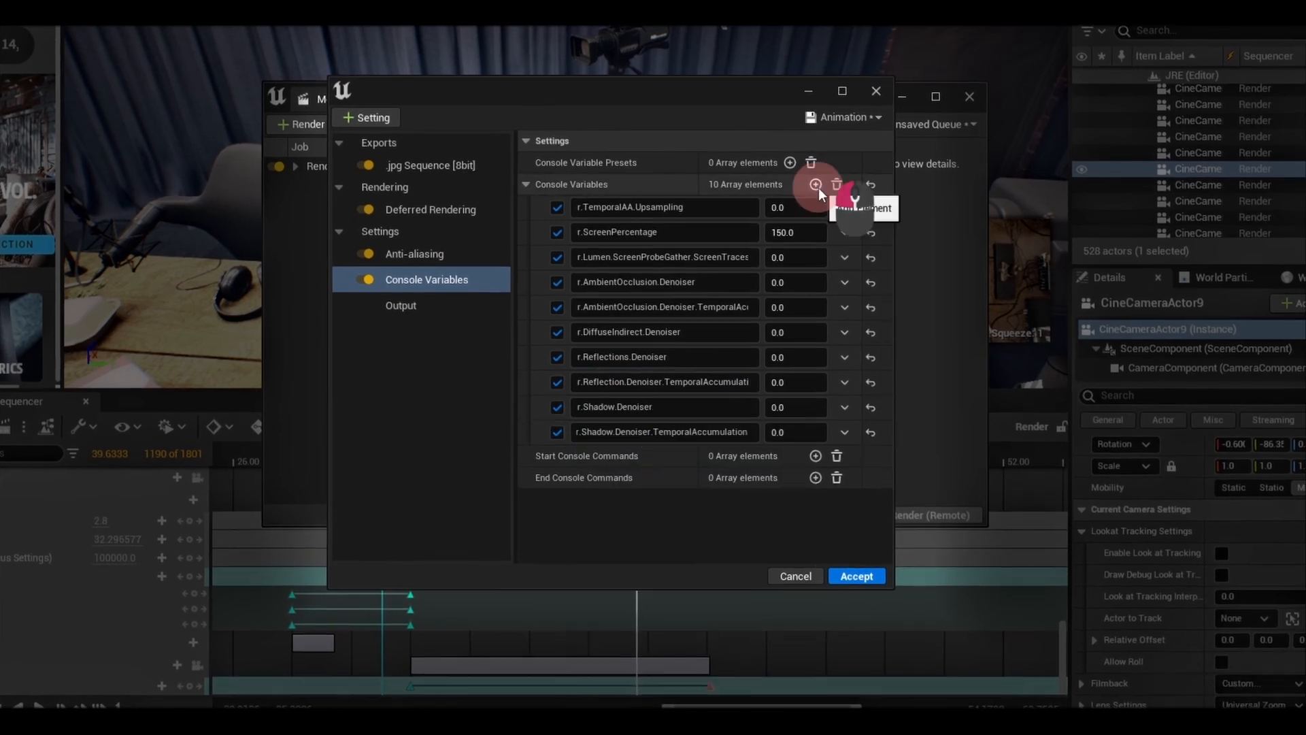
left_click(400, 304)
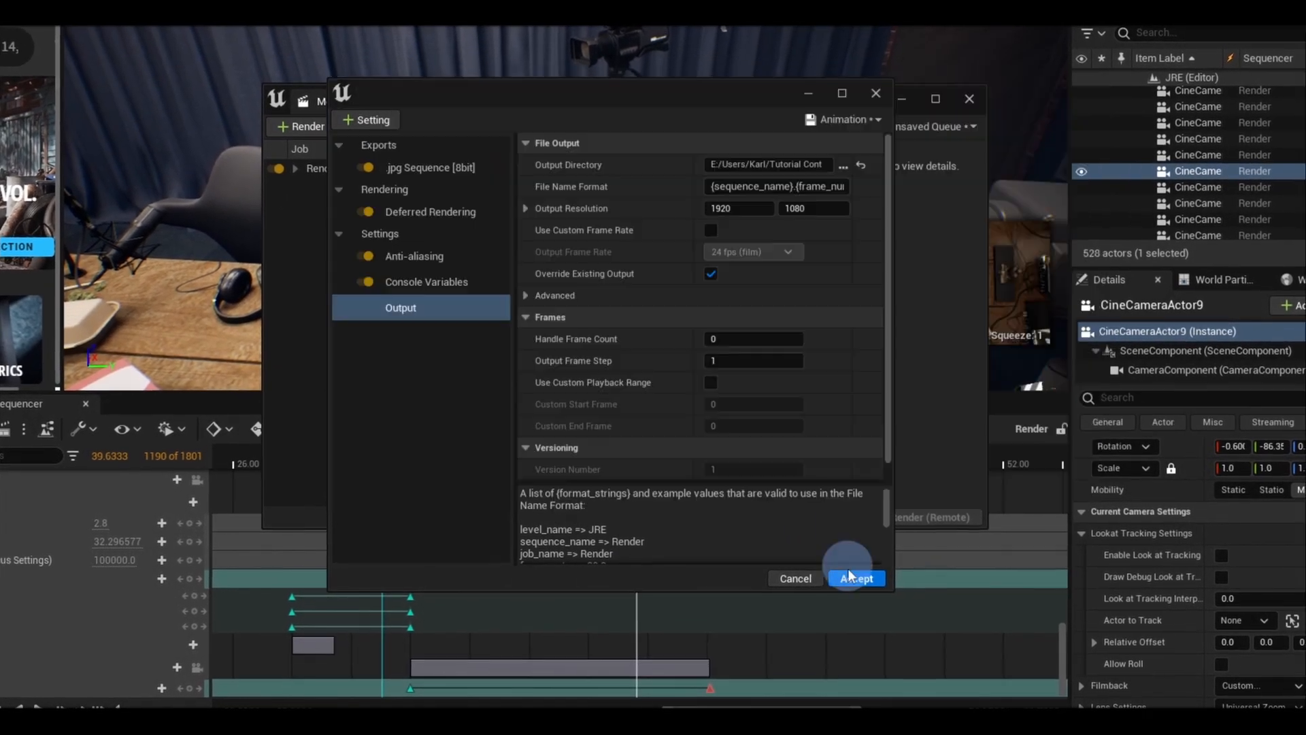
left_click(856, 578)
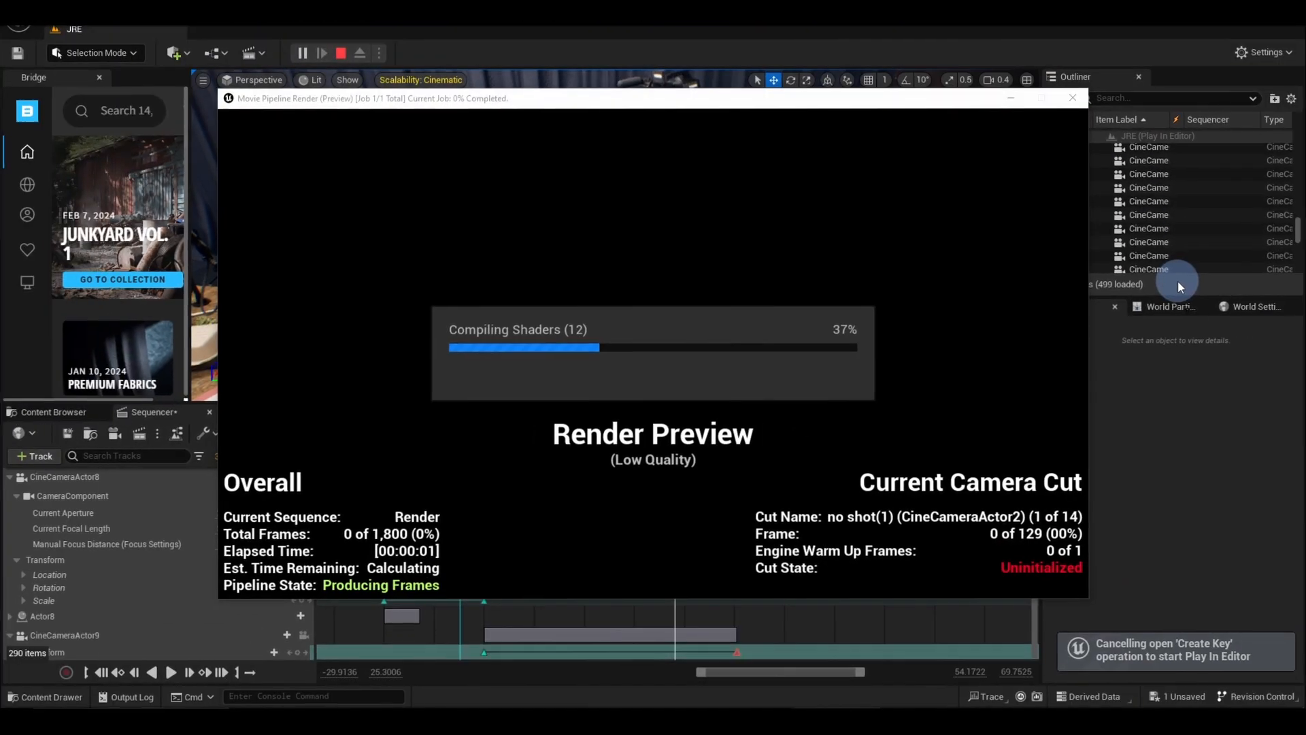